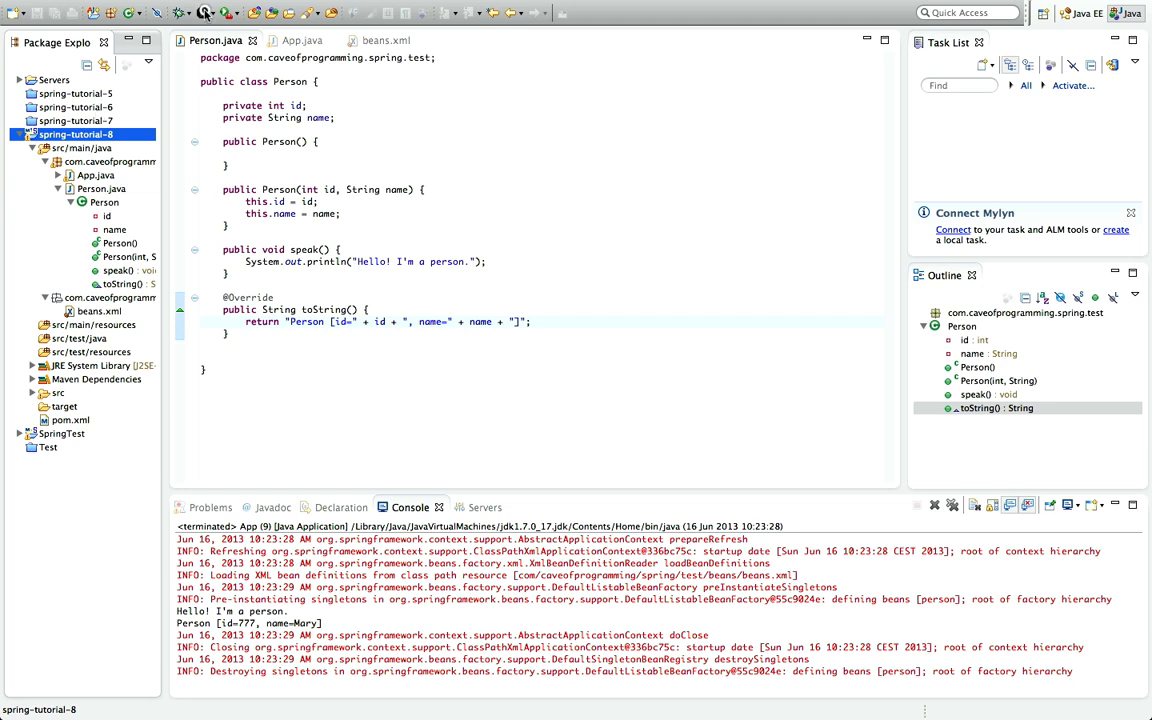
Step: Rerun App, then look over beans.xml, Person.java and App.java, ending on Person.java
{"action": "left_click", "coordinate": [201, 12]}
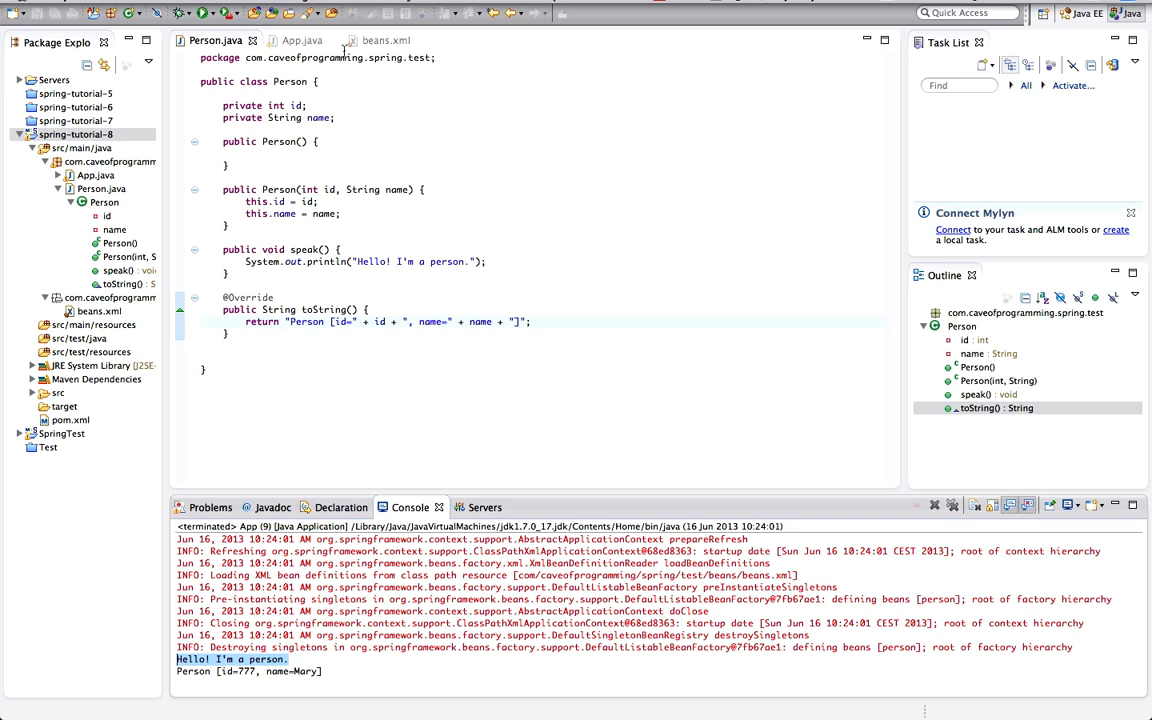
{"action": "left_click", "coordinate": [386, 40]}
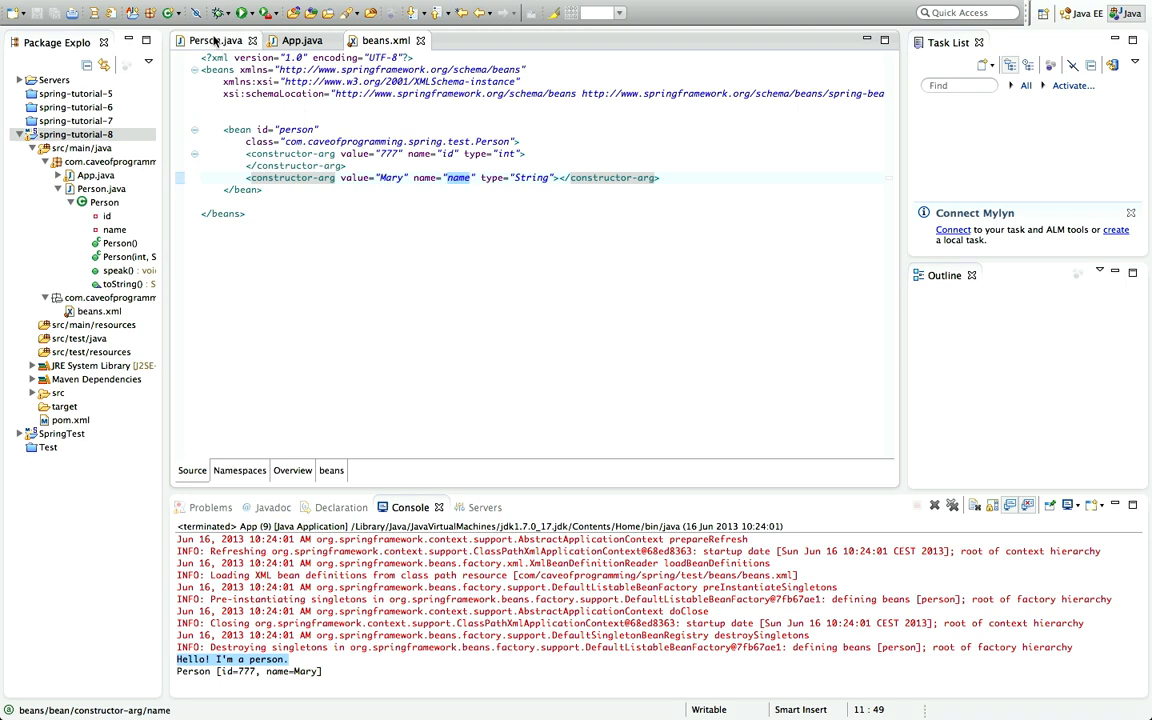
{"action": "left_click", "coordinate": [211, 40]}
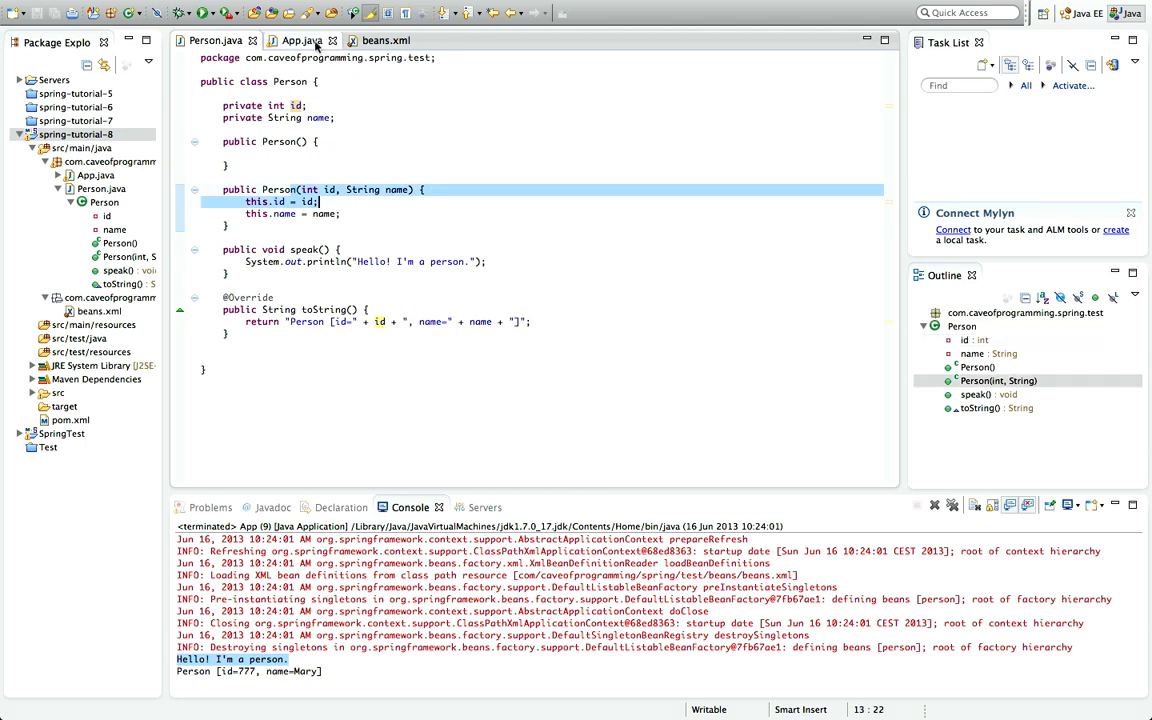
{"action": "left_click", "coordinate": [302, 40]}
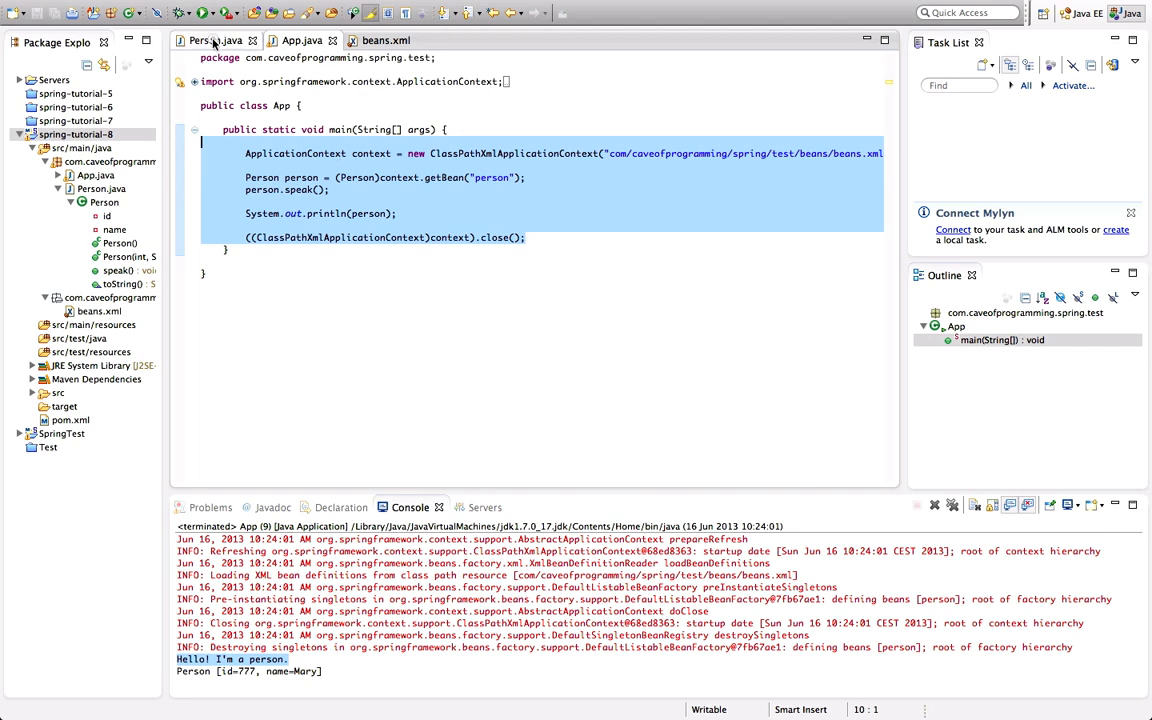
{"action": "left_click", "coordinate": [214, 40]}
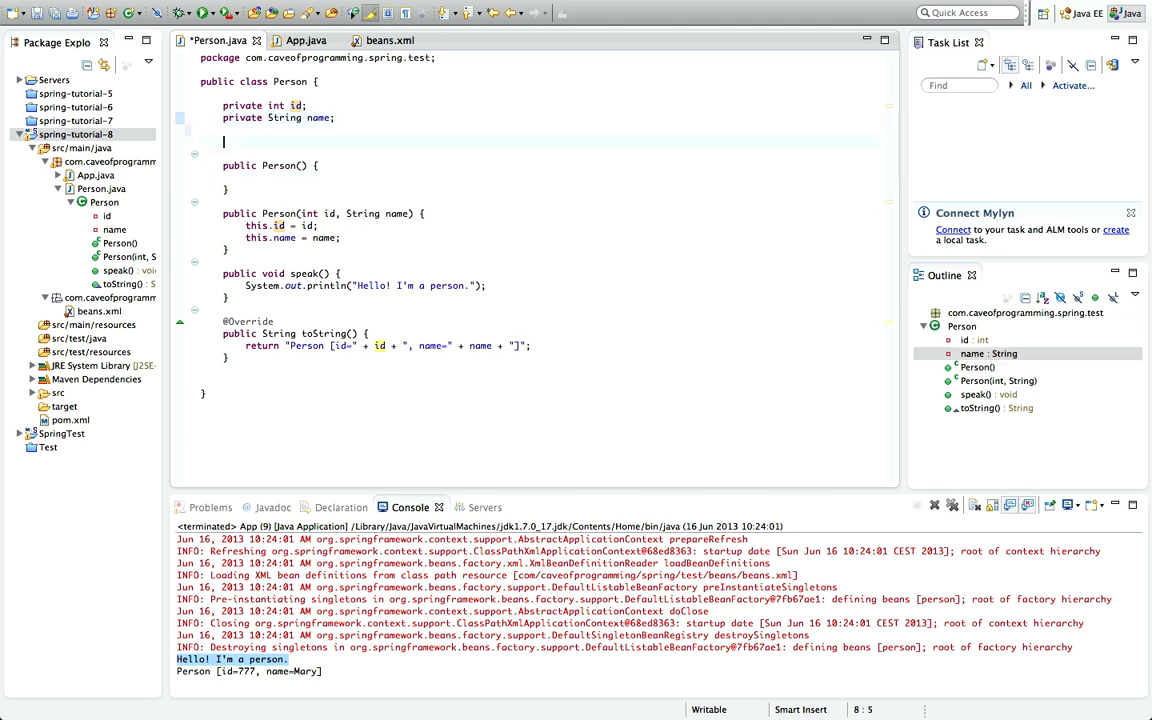
Step: Add the field 'private int taxId;' below the name field in Person.java
{"action": "type", "text": "private"}
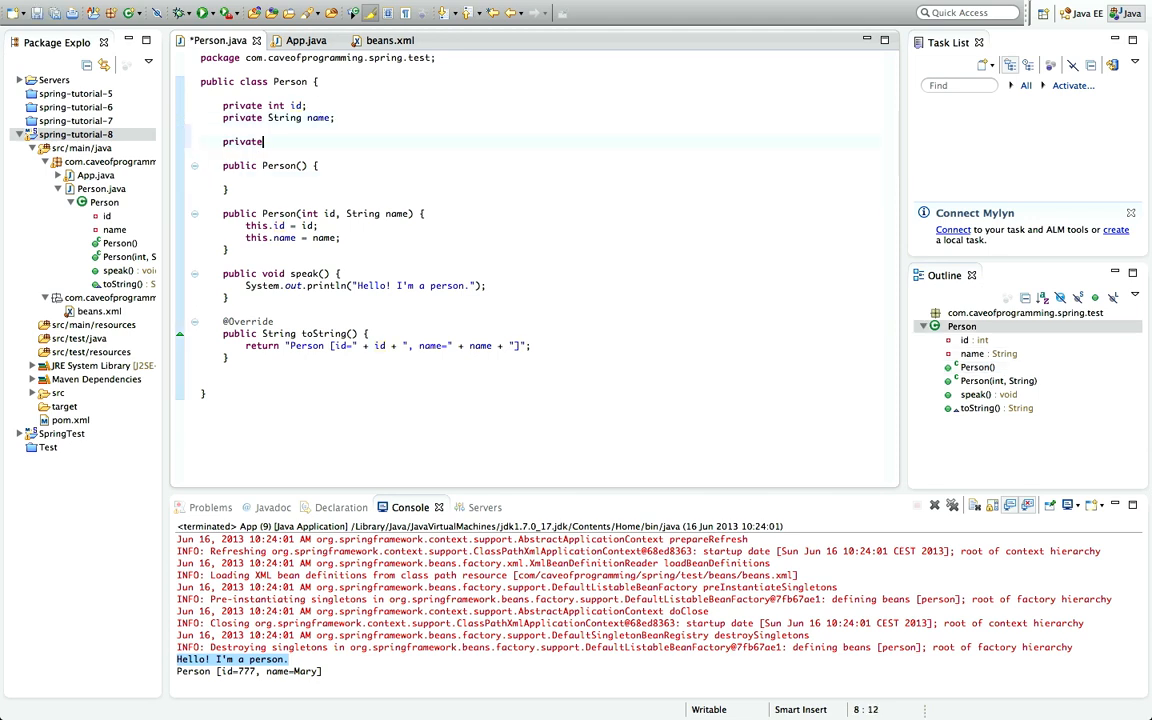
{"action": "type", "text": "int"}
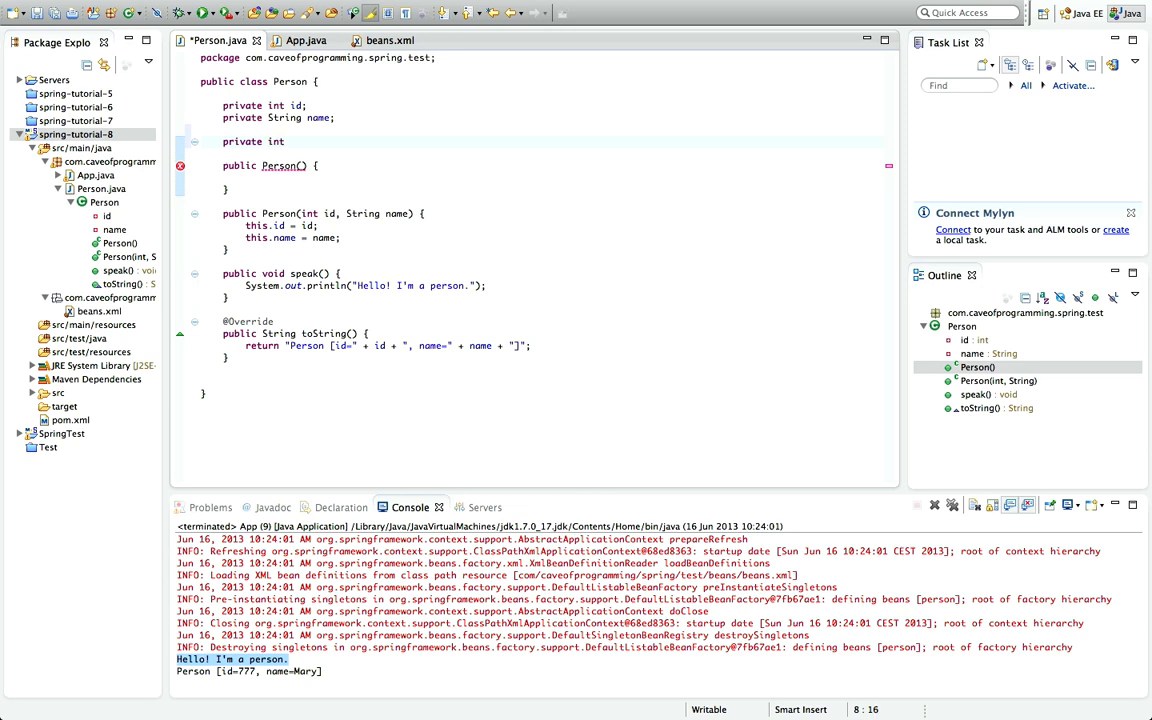
{"action": "type", "text": "taxId"}
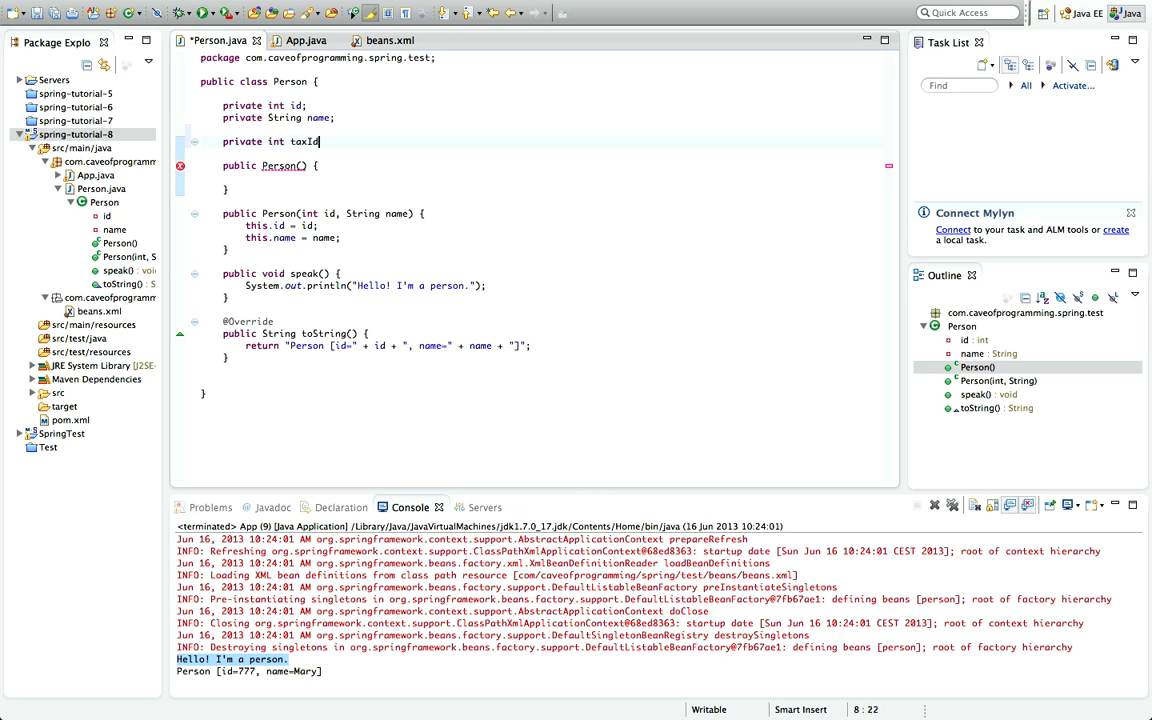
{"action": "type", "text": ";"}
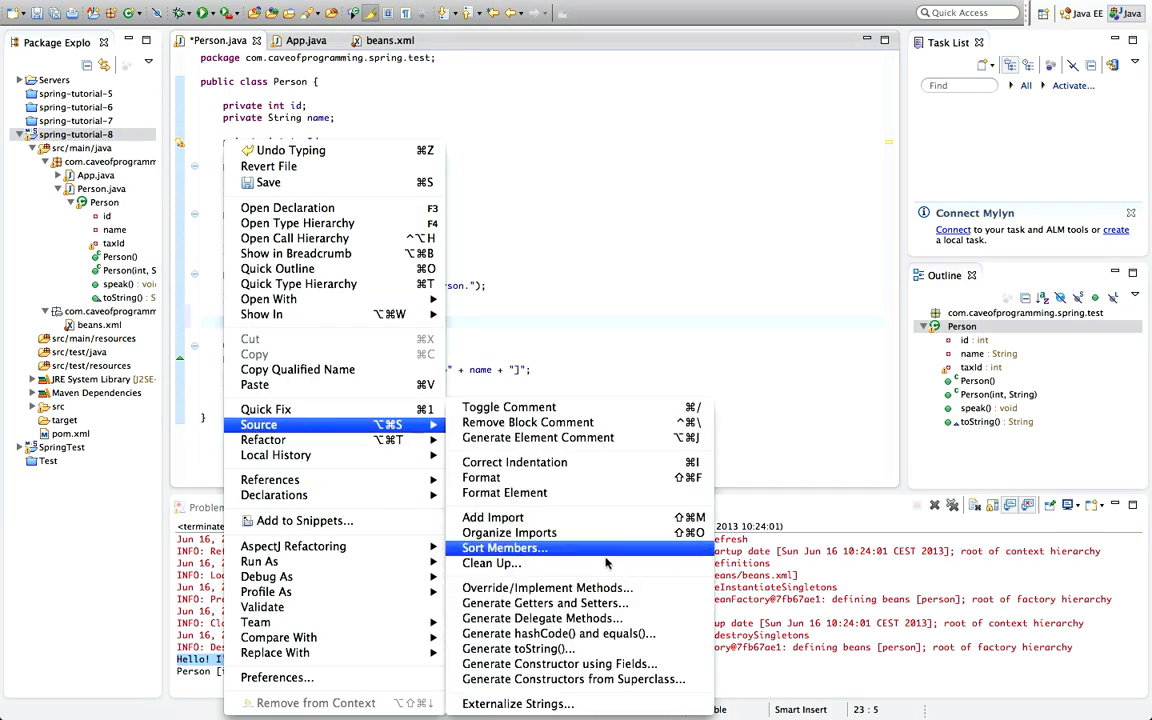
Step: Generate only the setTaxId(int) setter for taxId using Generate Getters and Setters
{"action": "left_click", "coordinate": [544, 602]}
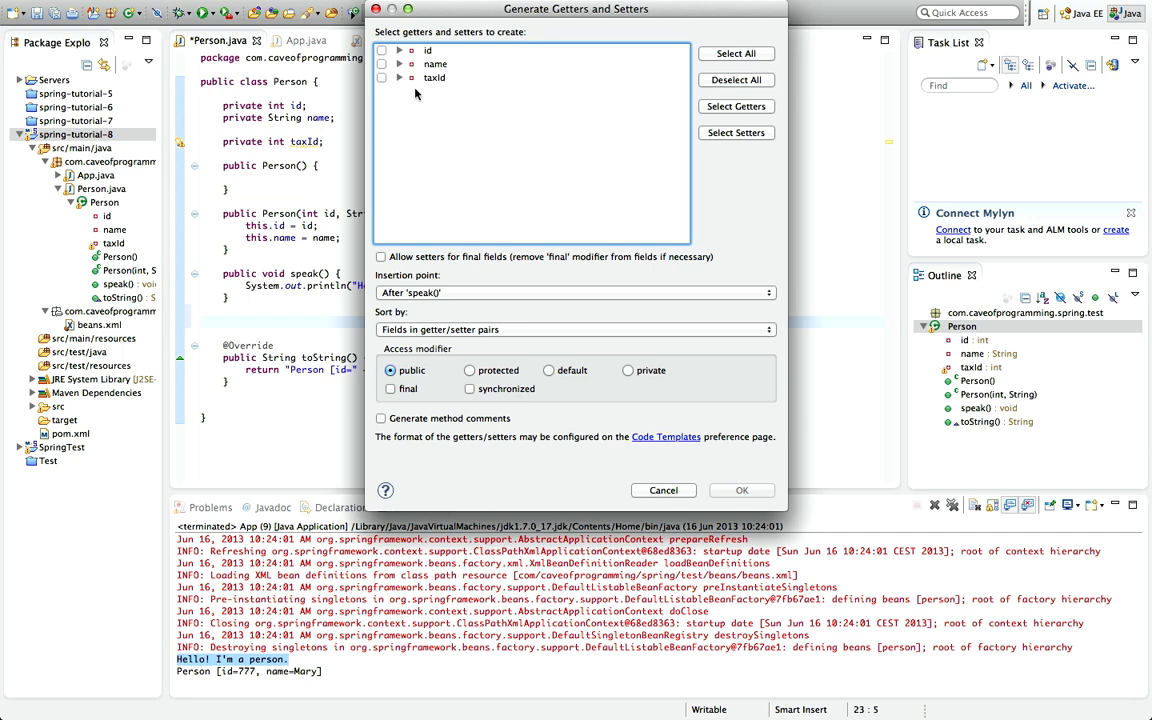
{"action": "left_click", "coordinate": [434, 78]}
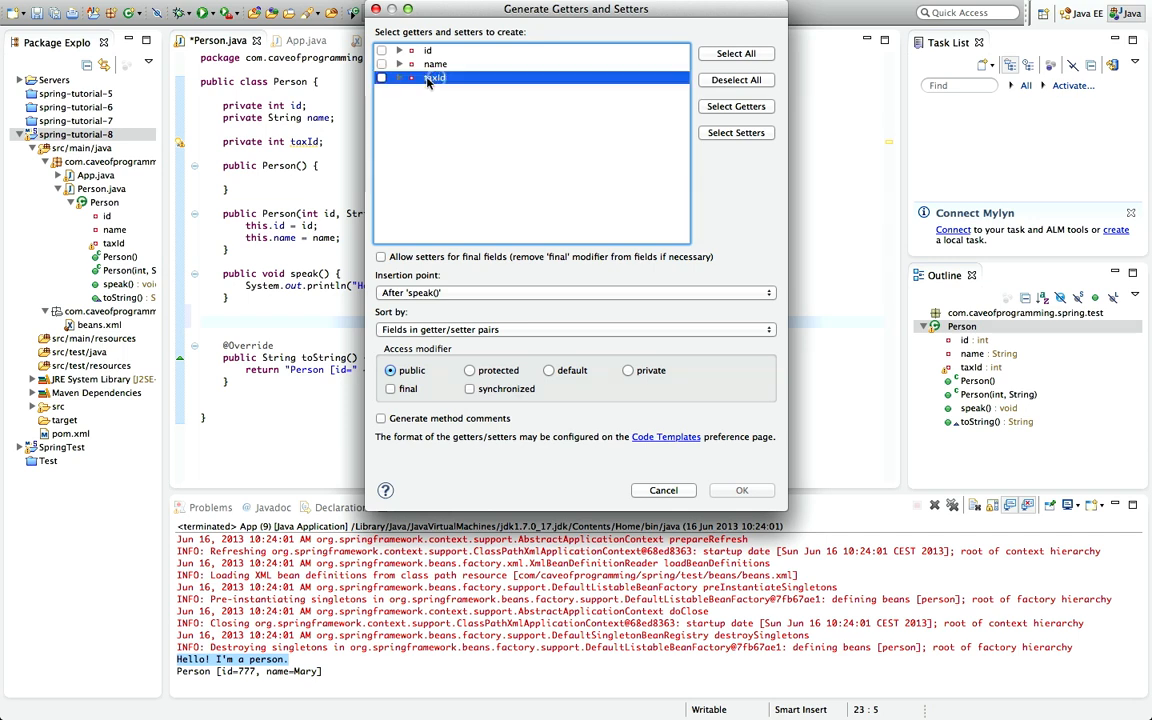
{"action": "left_click", "coordinate": [411, 78]}
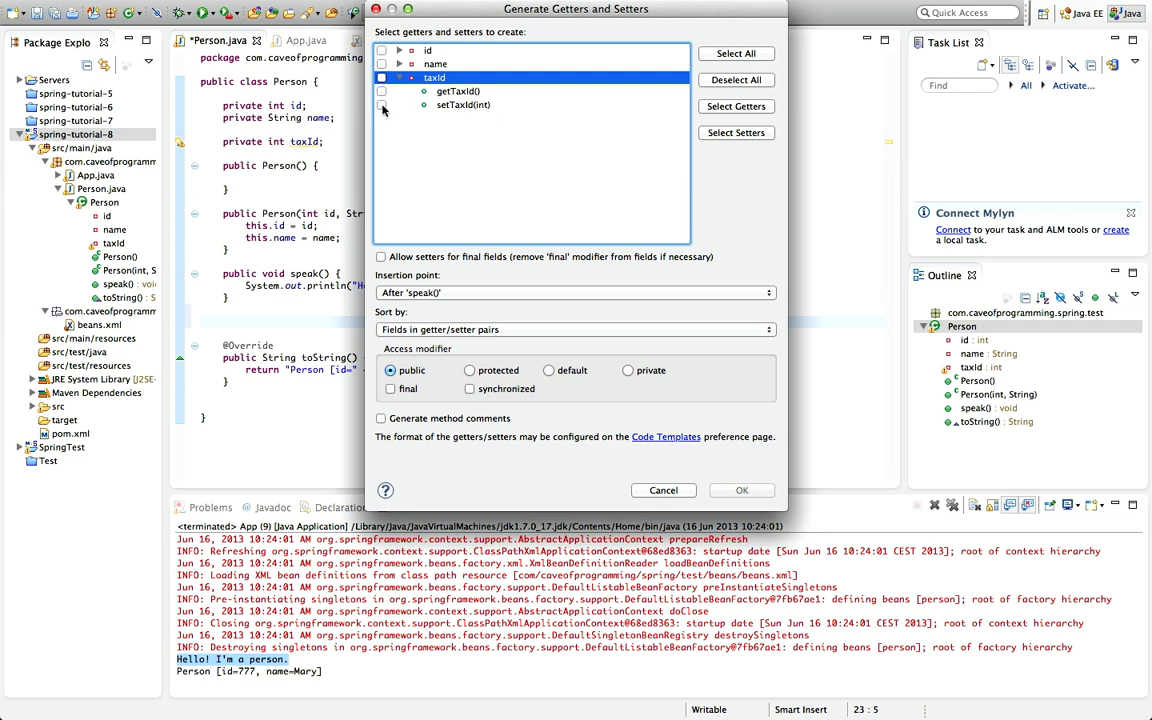
{"action": "left_click", "coordinate": [381, 104]}
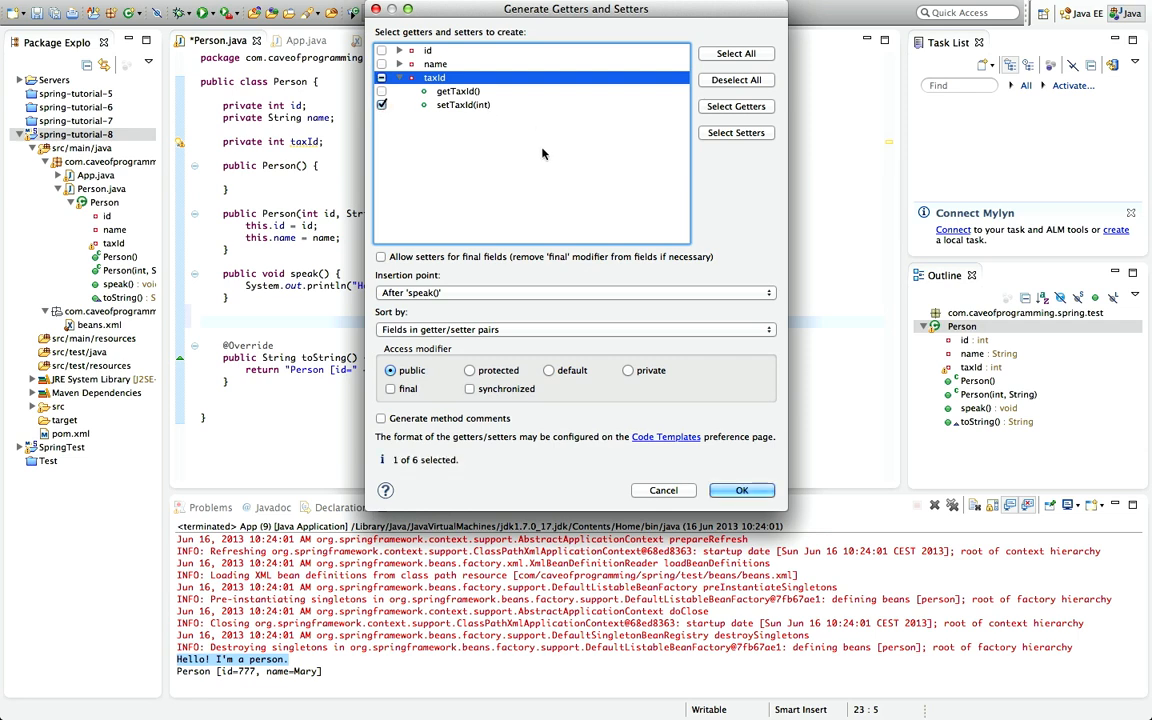
{"action": "left_click", "coordinate": [742, 490]}
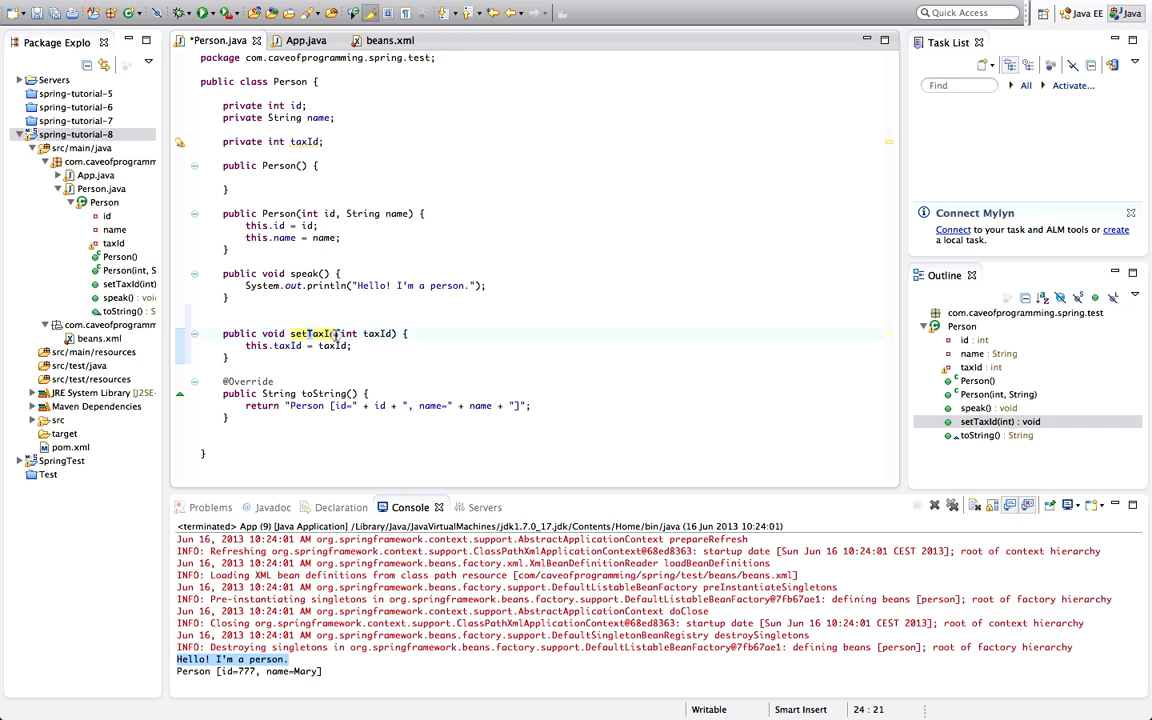
{"action": "mouse_move", "coordinate": [312, 333]}
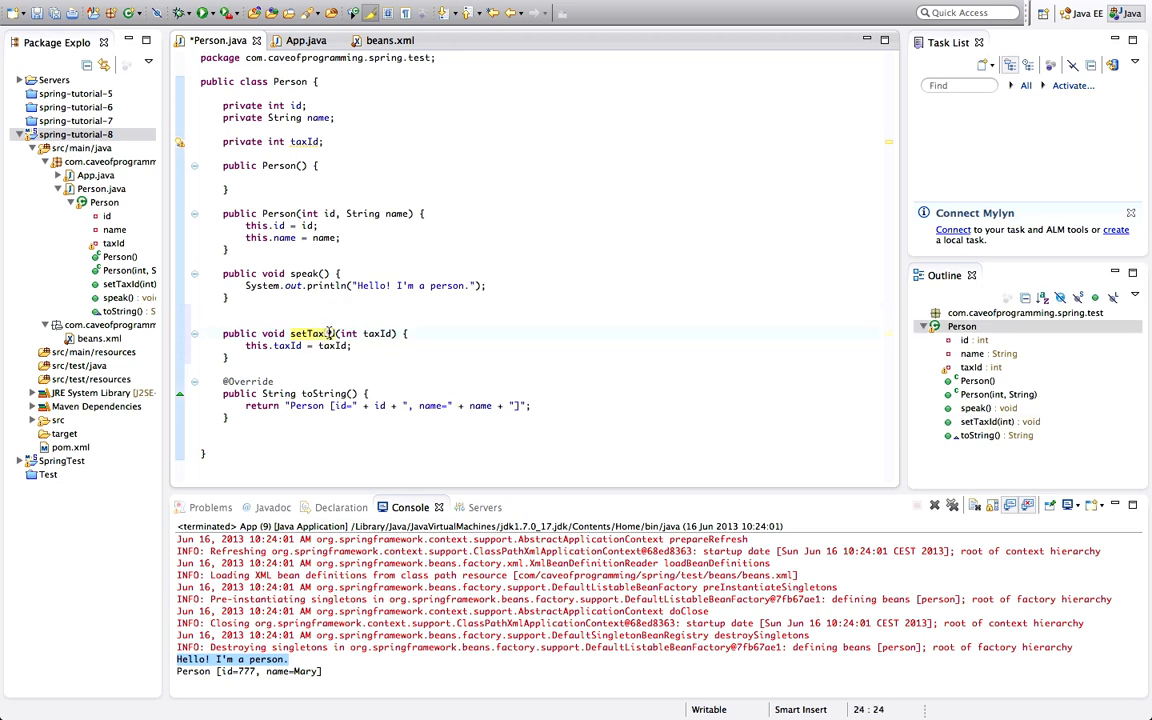
{"action": "left_click", "coordinate": [325, 333]}
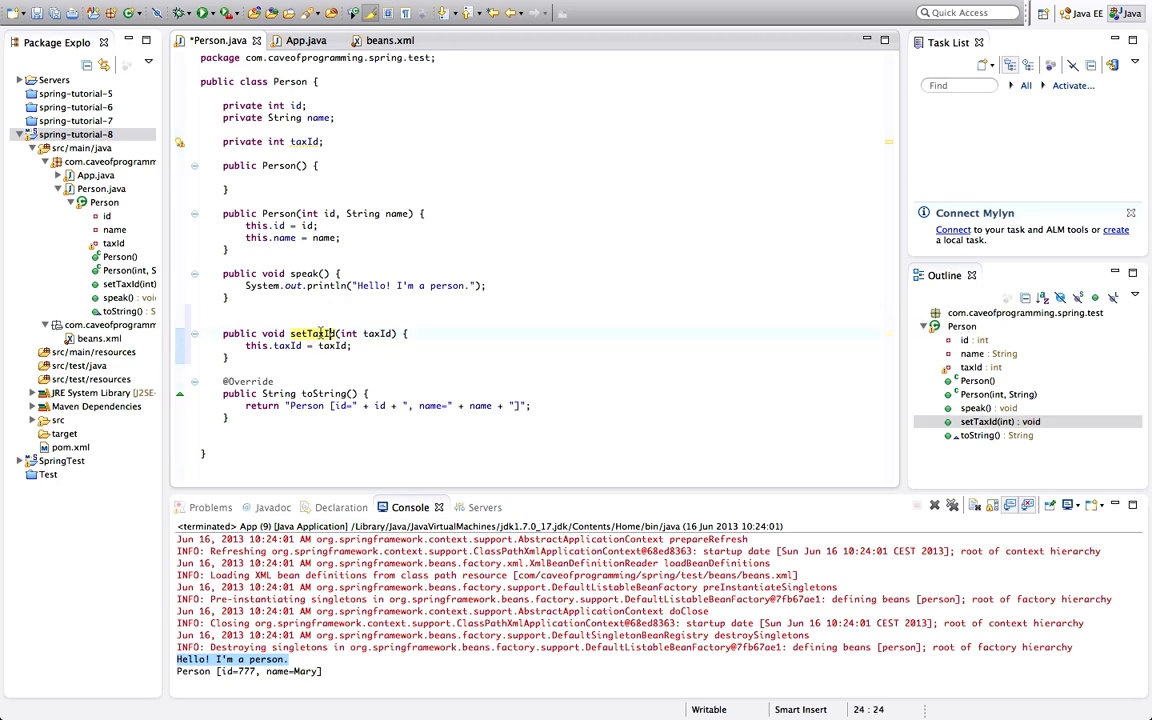
{"action": "mouse_move", "coordinate": [305, 333]}
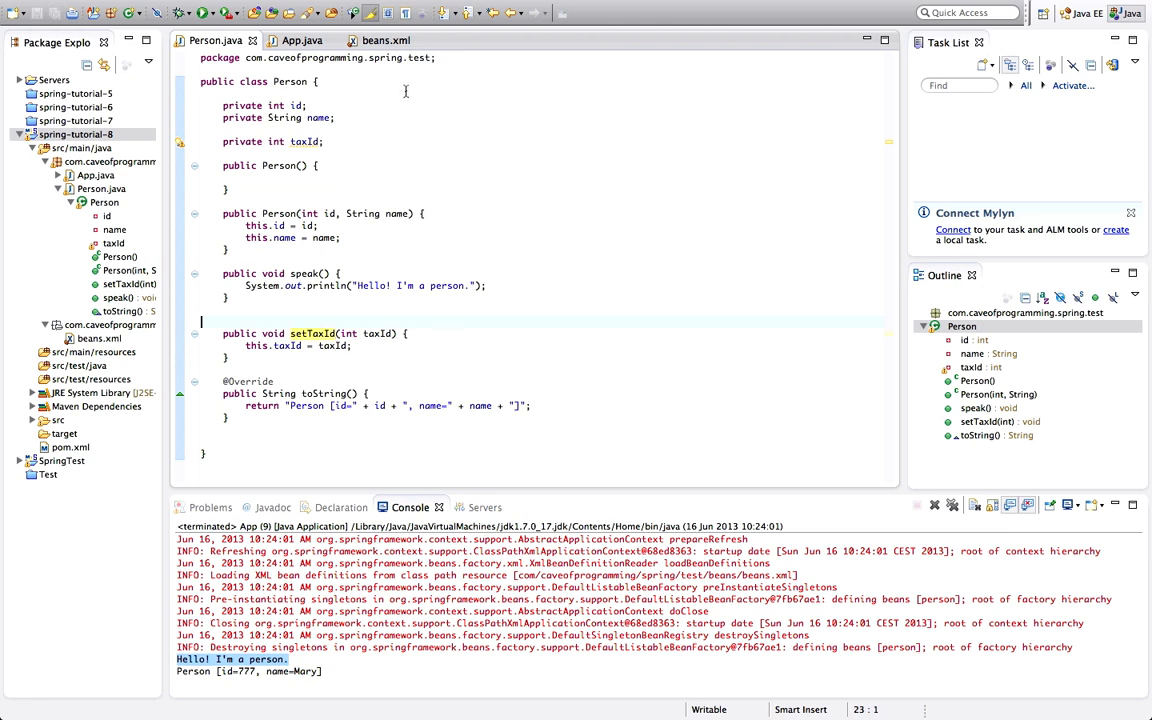
Step: Insert a <property> element into the person bean from the beans.xml beans overview
{"action": "left_click", "coordinate": [386, 40]}
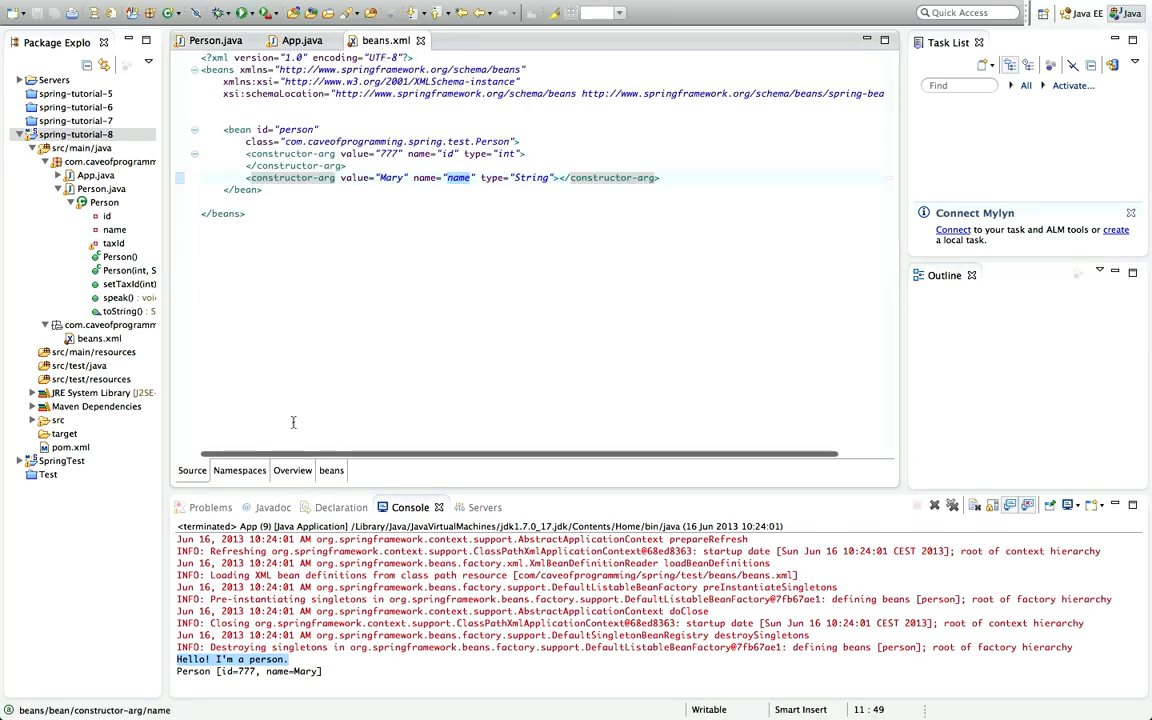
{"action": "left_click", "coordinate": [331, 470]}
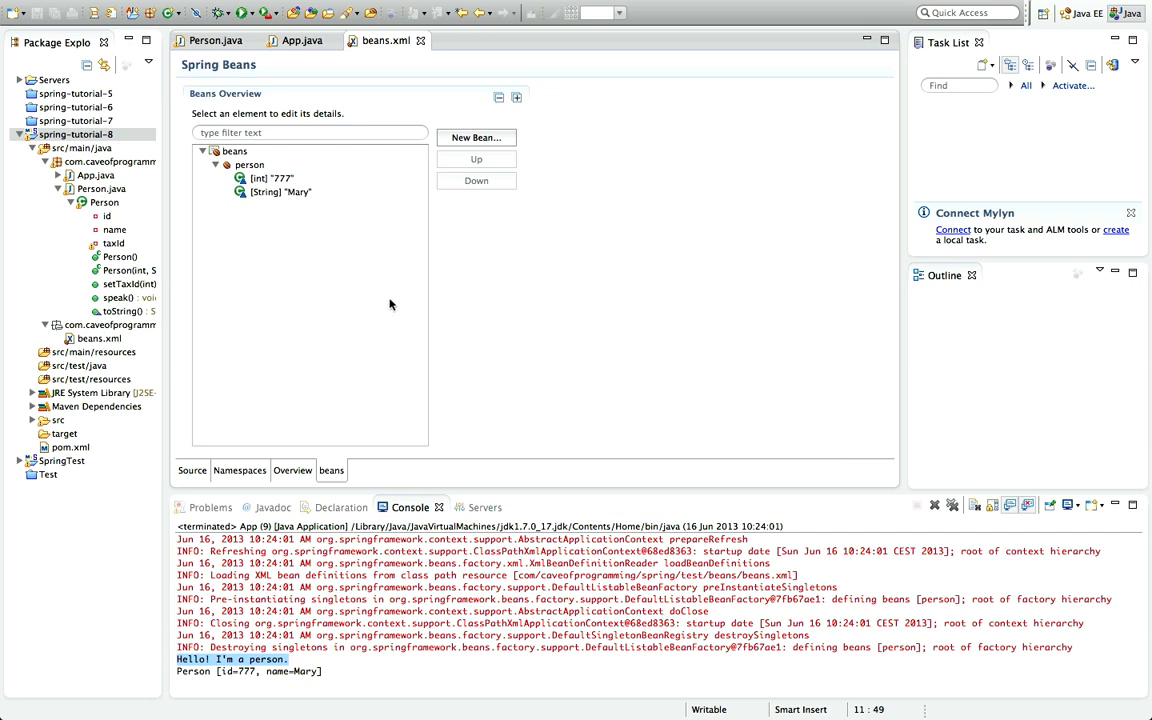
{"action": "mouse_move", "coordinate": [248, 165]}
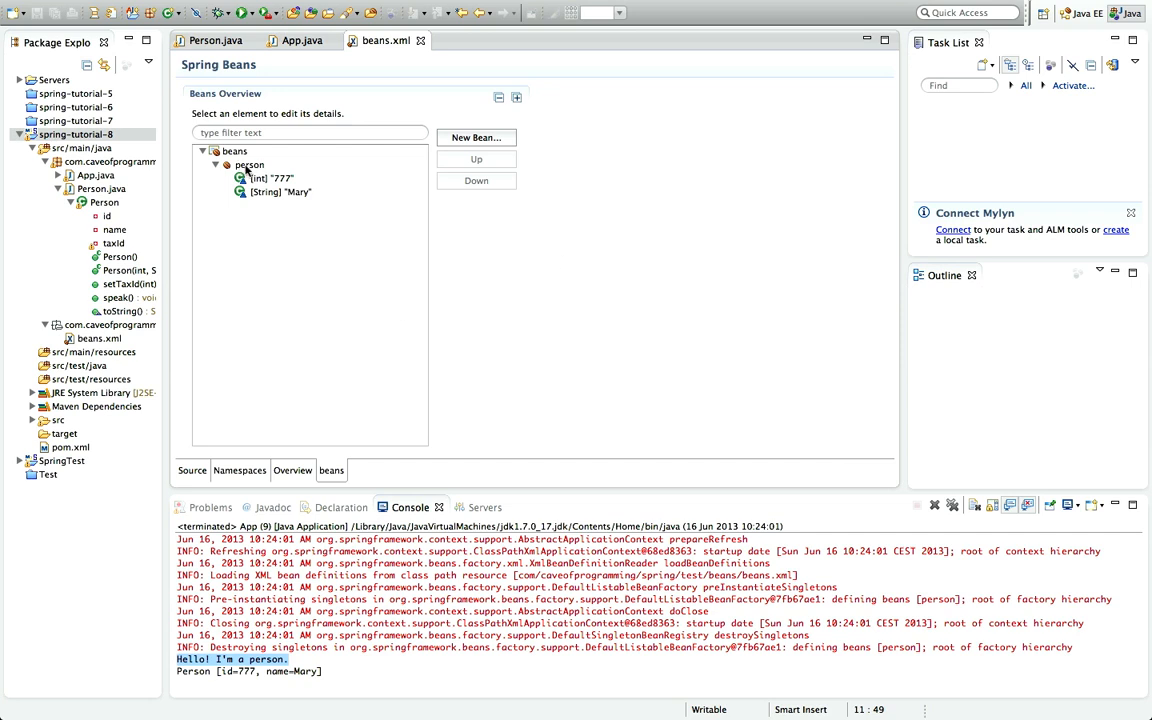
{"action": "left_click", "coordinate": [248, 164]}
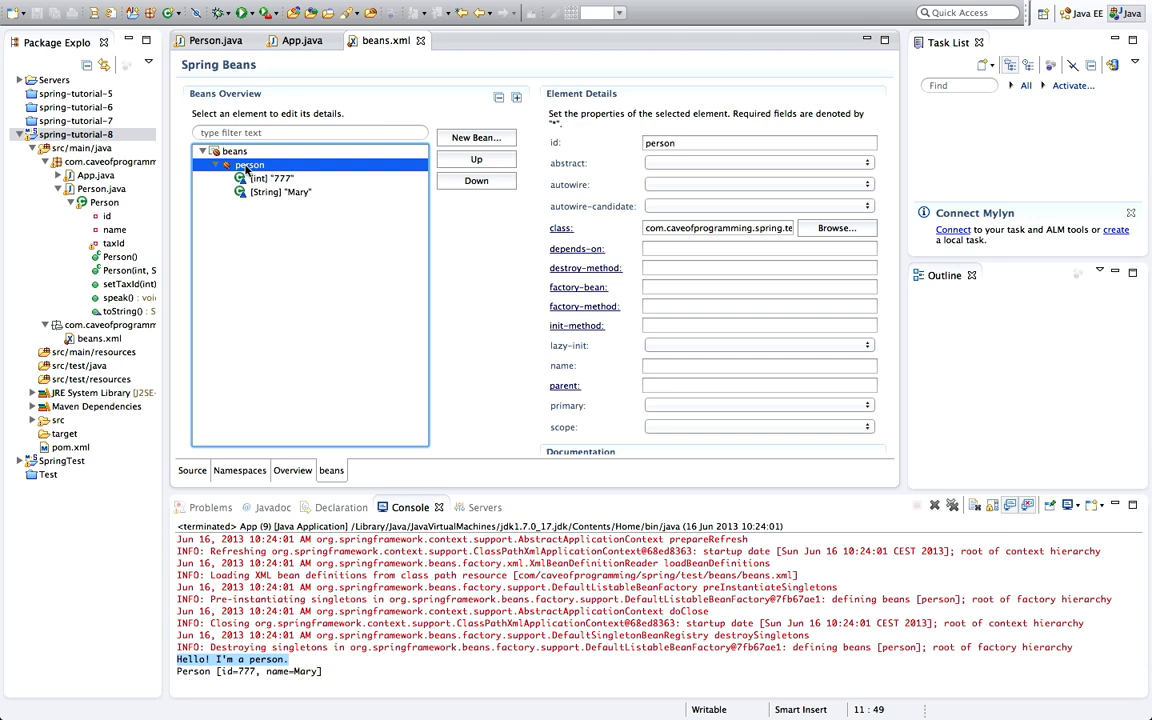
{"action": "right_click", "coordinate": [248, 164]}
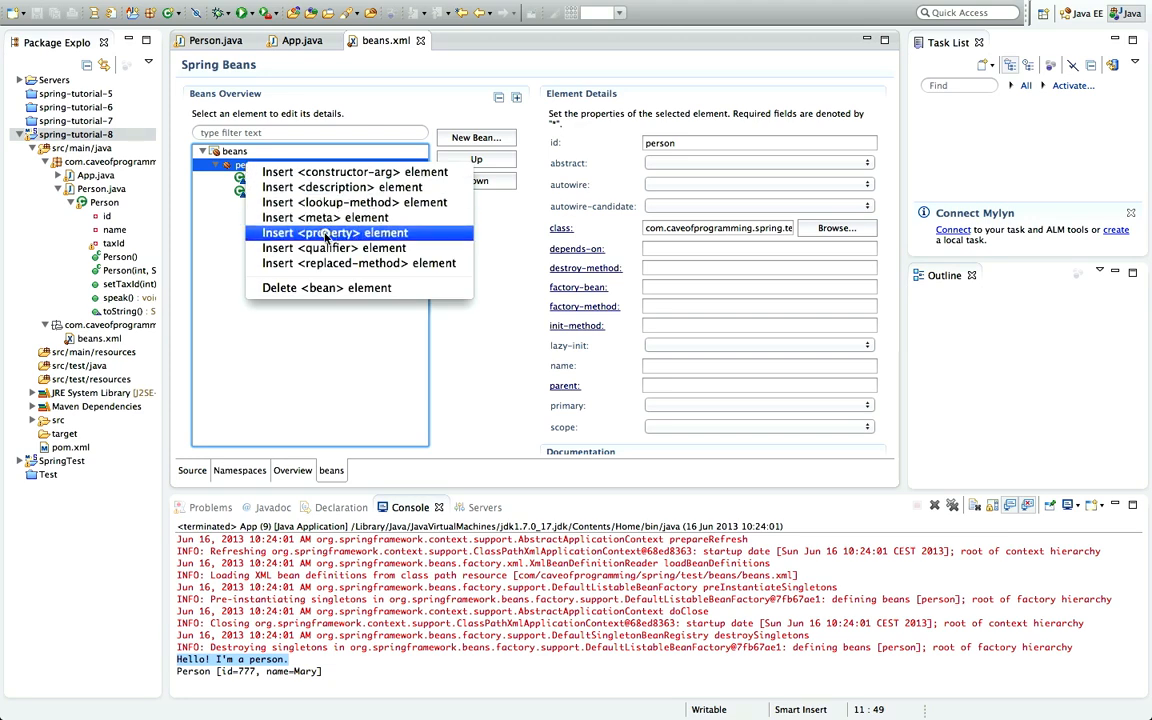
{"action": "left_click", "coordinate": [334, 232]}
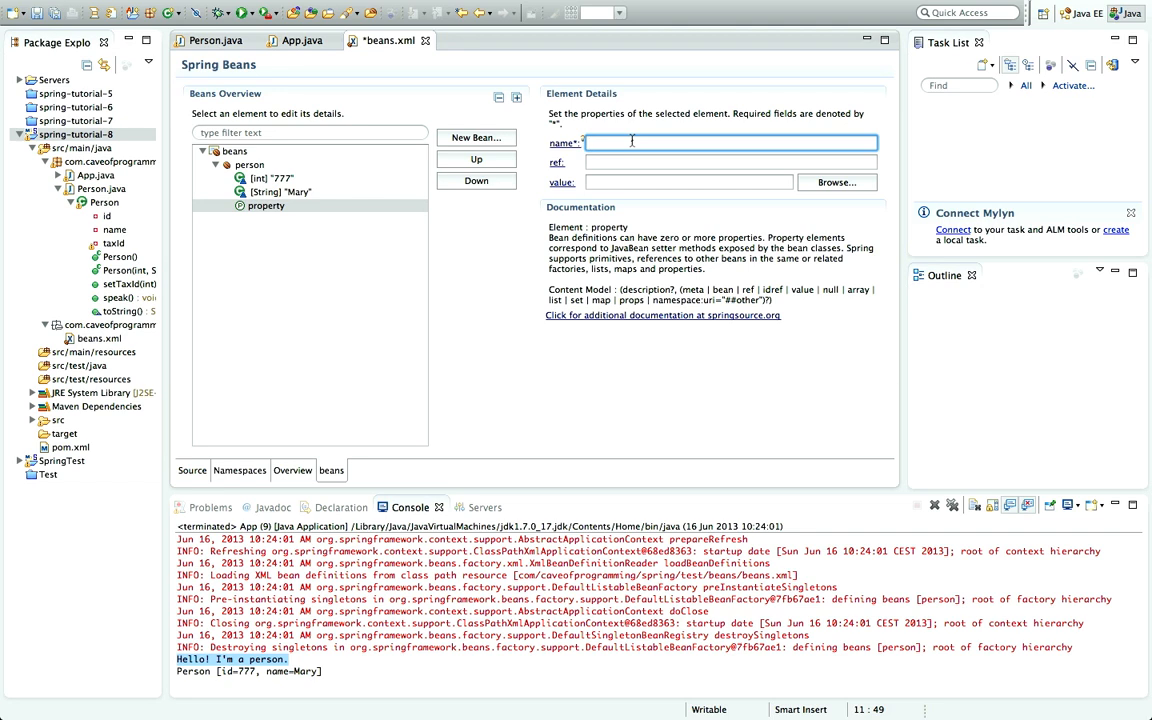
Step: Name the property taxId, checking setTaxId in Person.java, and give it value 123
{"action": "type", "text": "taxId"}
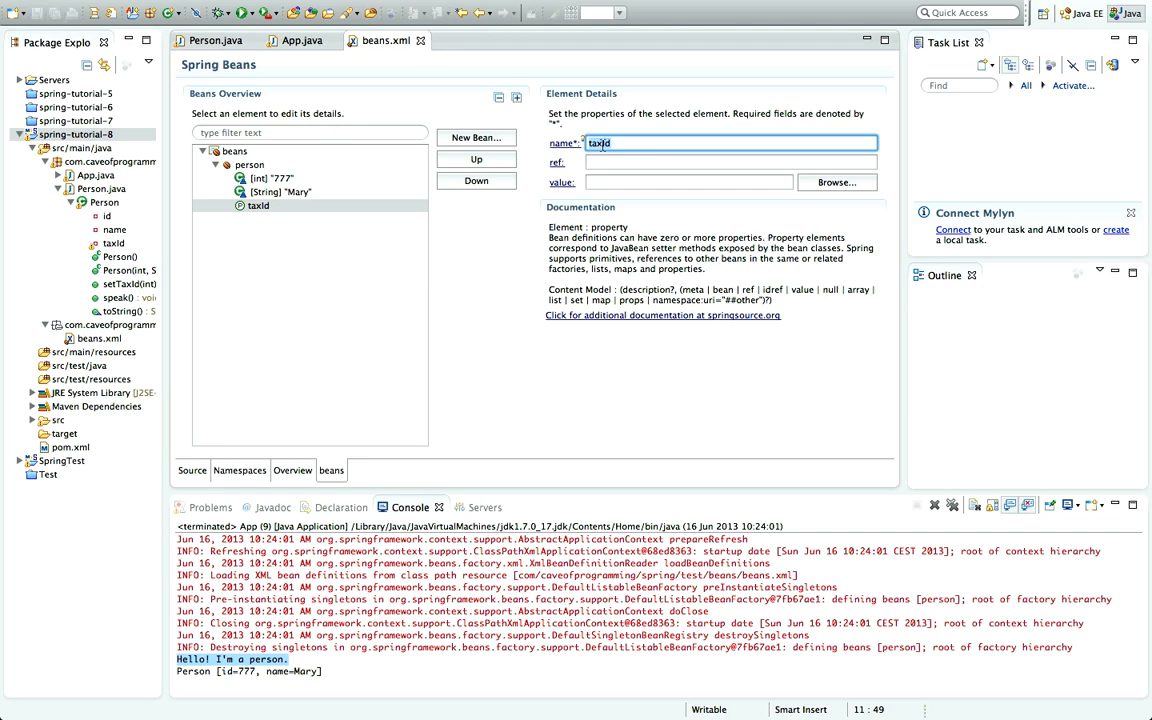
{"action": "left_click", "coordinate": [214, 40]}
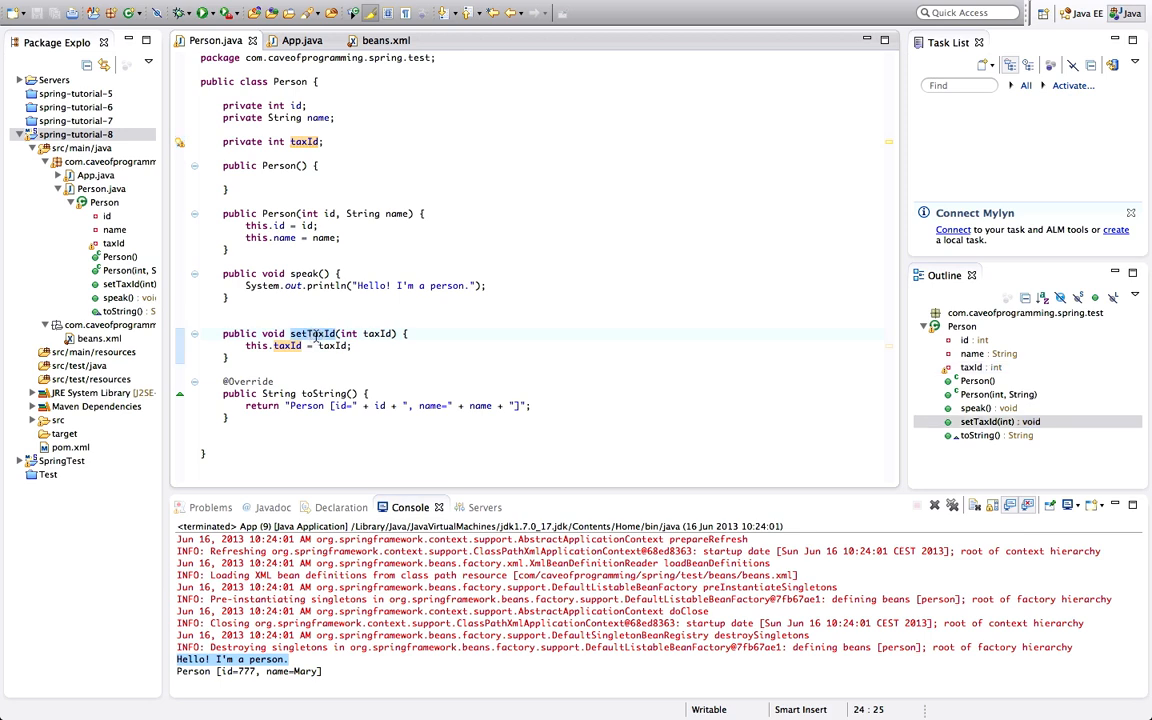
{"action": "mouse_move", "coordinate": [310, 333]}
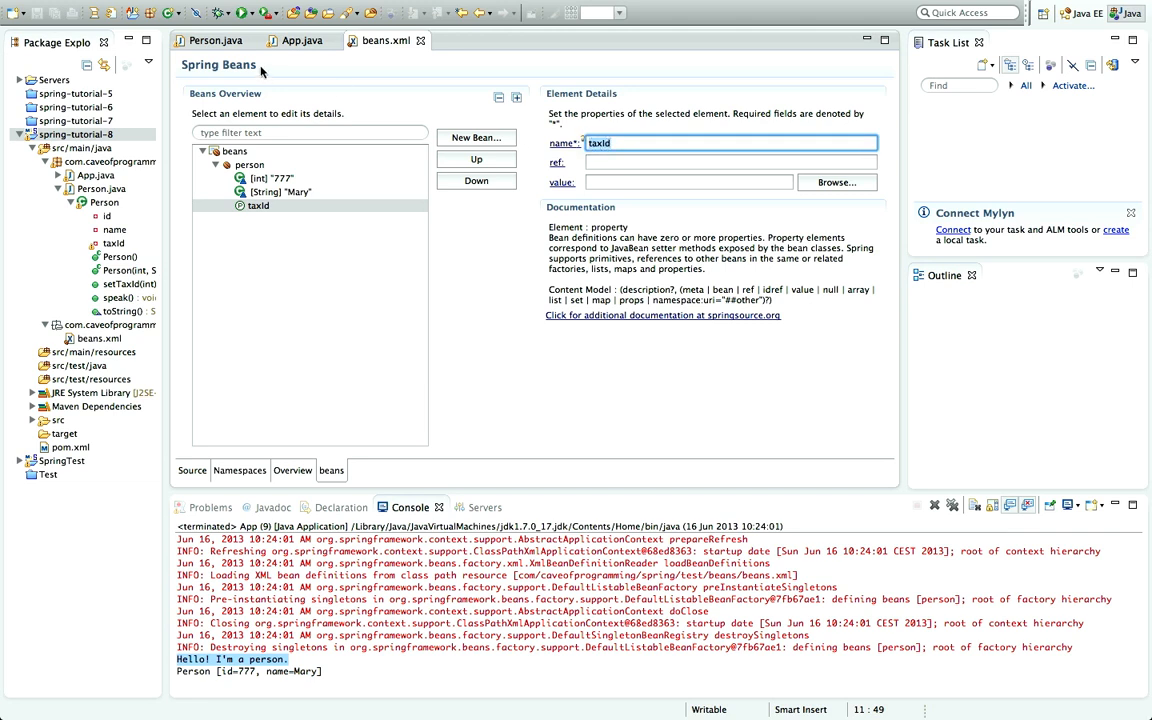
{"action": "left_click", "coordinate": [214, 40]}
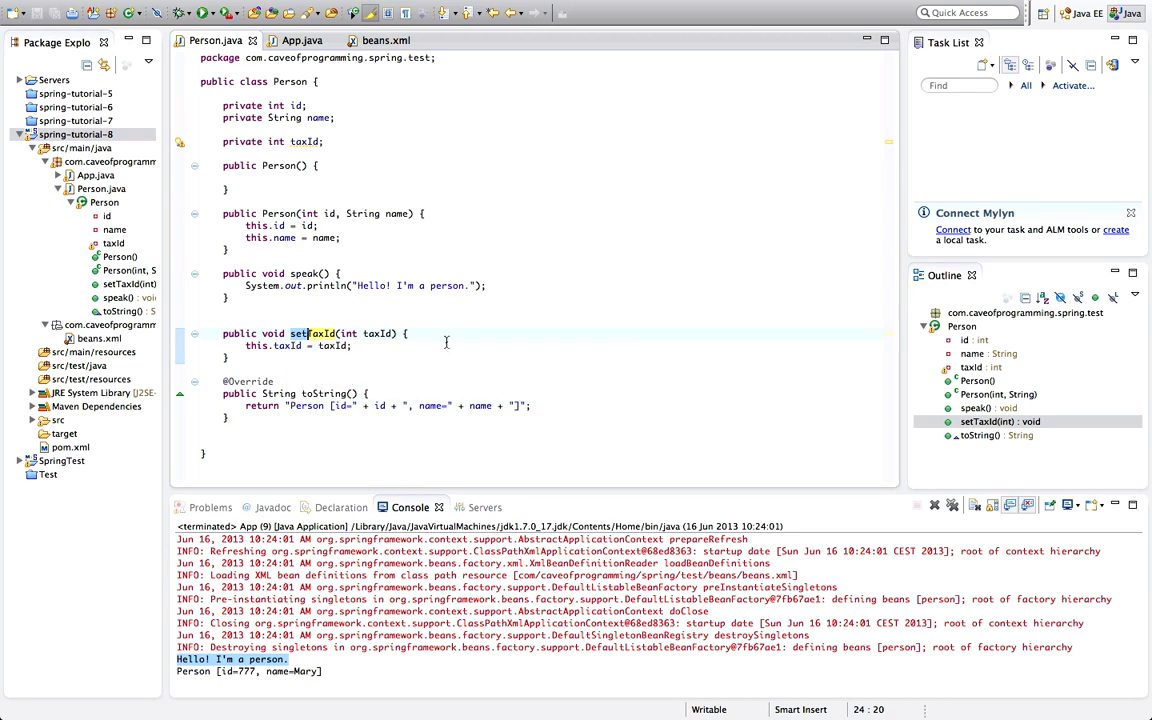
{"action": "left_click", "coordinate": [385, 40]}
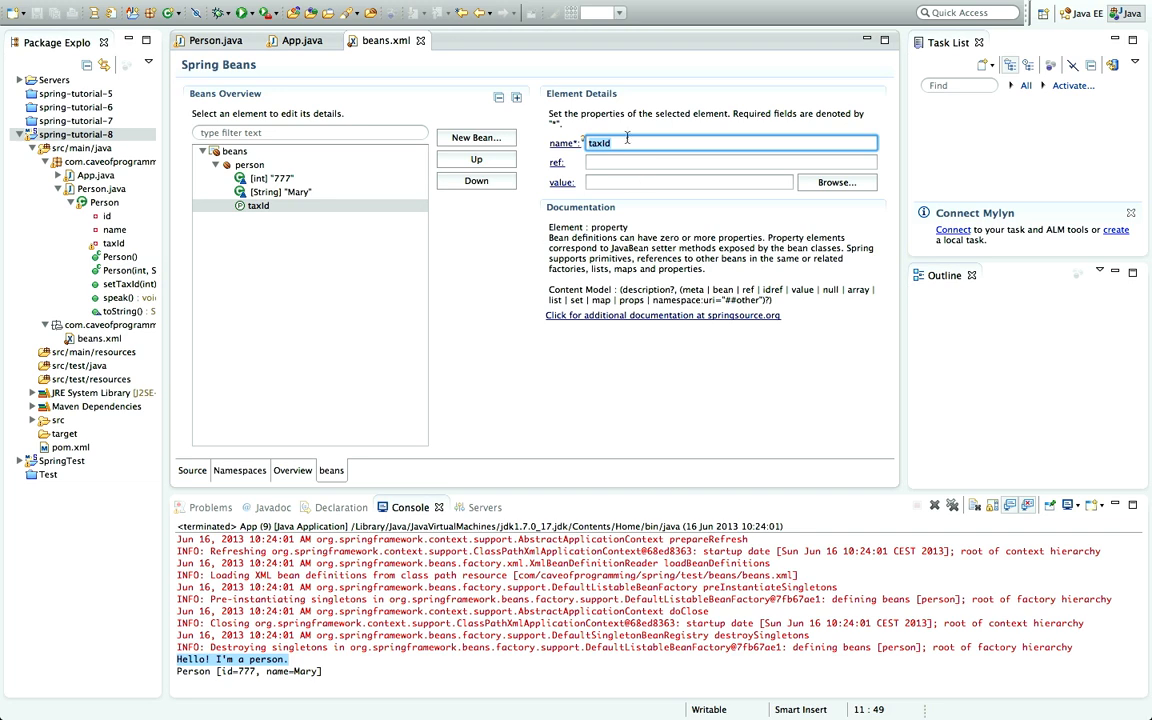
{"action": "left_click", "coordinate": [215, 40]}
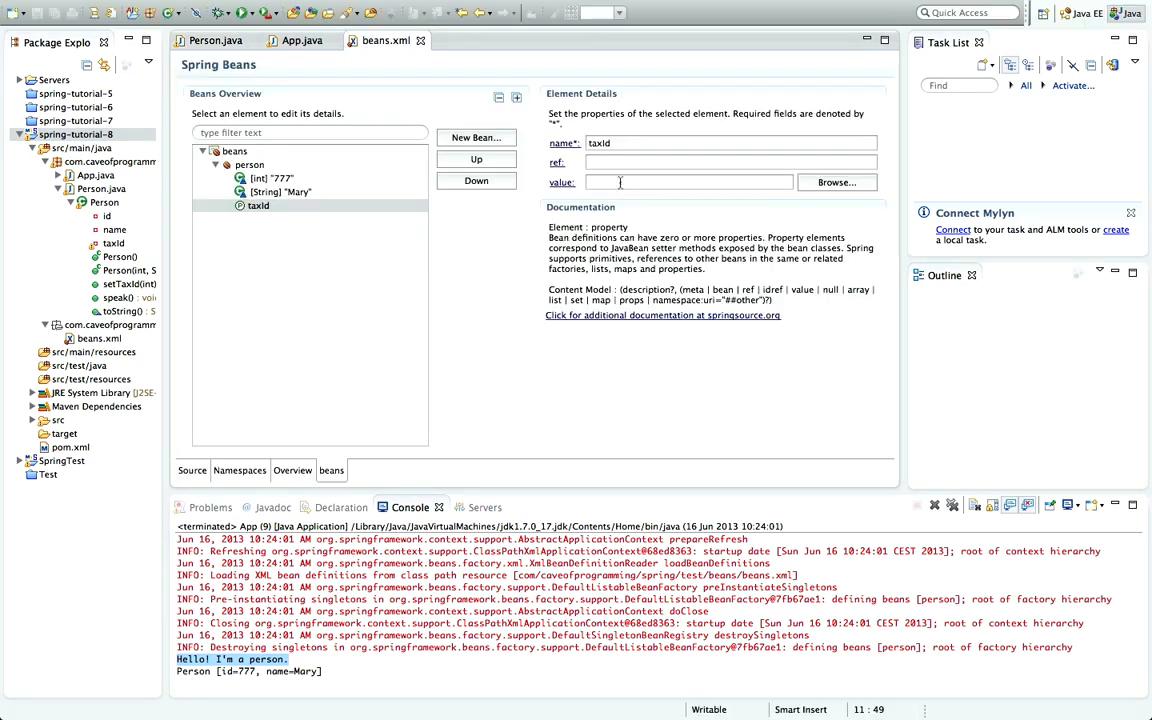
{"action": "type", "text": "123\"></property>"}
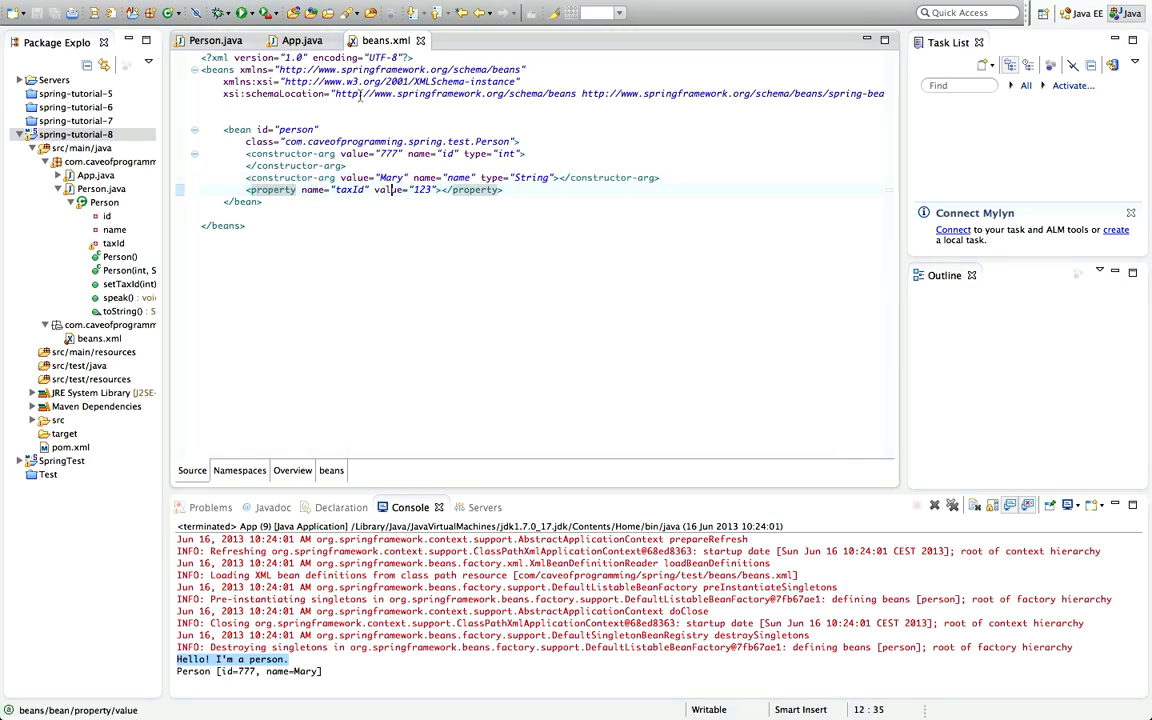
Step: Return to Person.java and right-click a blank line below setTaxId
{"action": "left_click", "coordinate": [215, 40]}
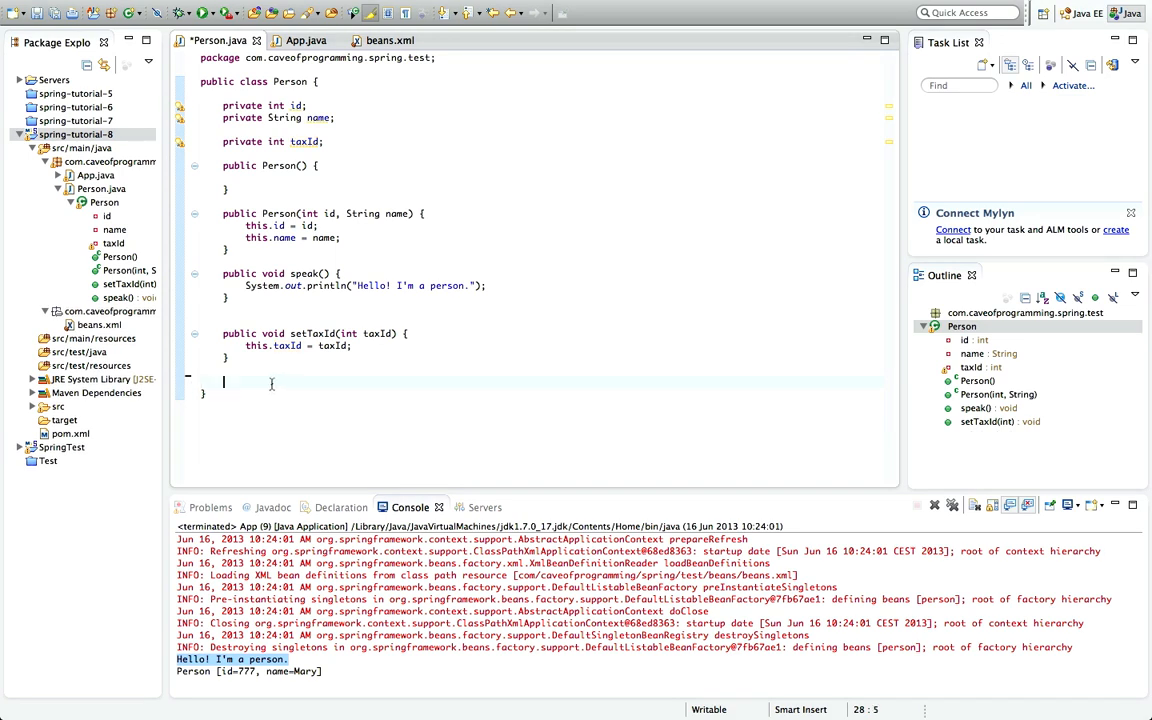
{"action": "right_click", "coordinate": [270, 385]}
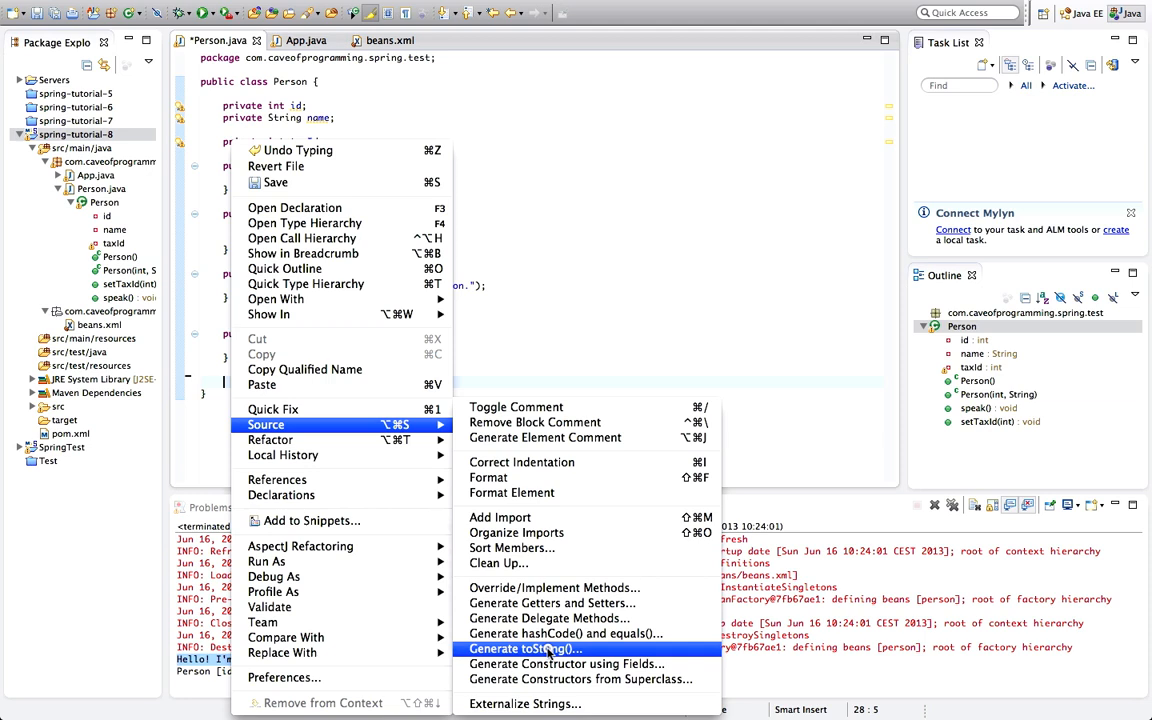
Step: Generate toString() with id, name and taxId, then try launching from the editor
{"action": "left_click", "coordinate": [524, 649]}
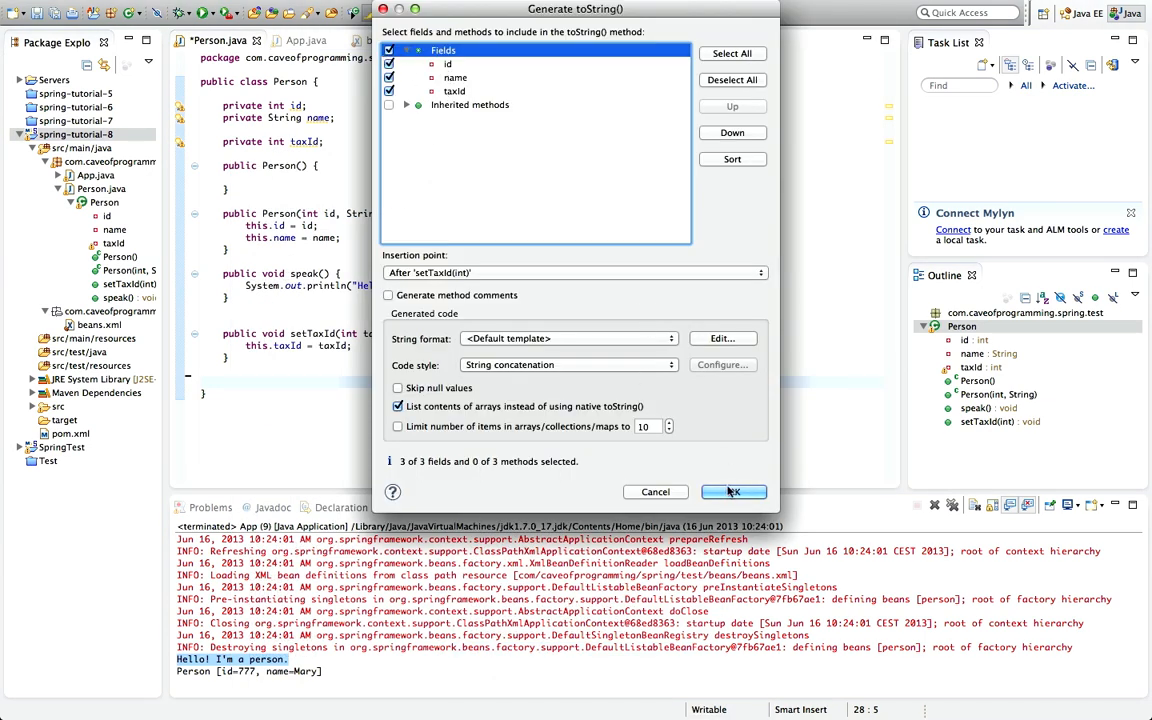
{"action": "left_click", "coordinate": [733, 491]}
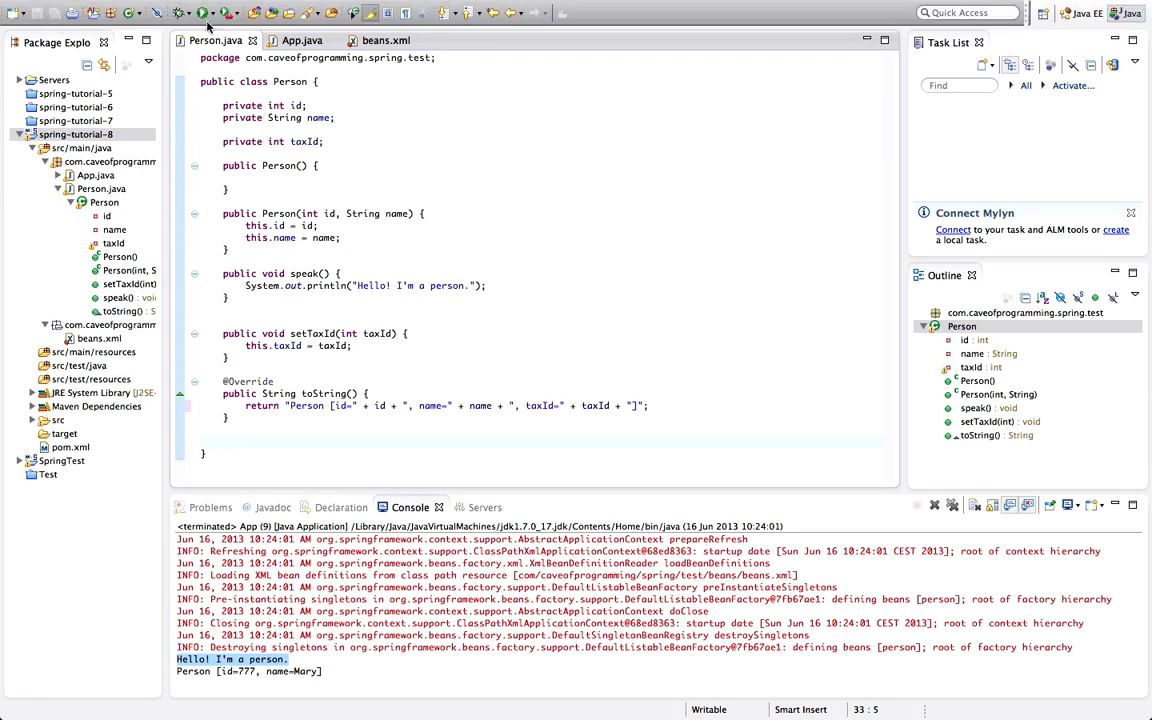
{"action": "left_click", "coordinate": [203, 12]}
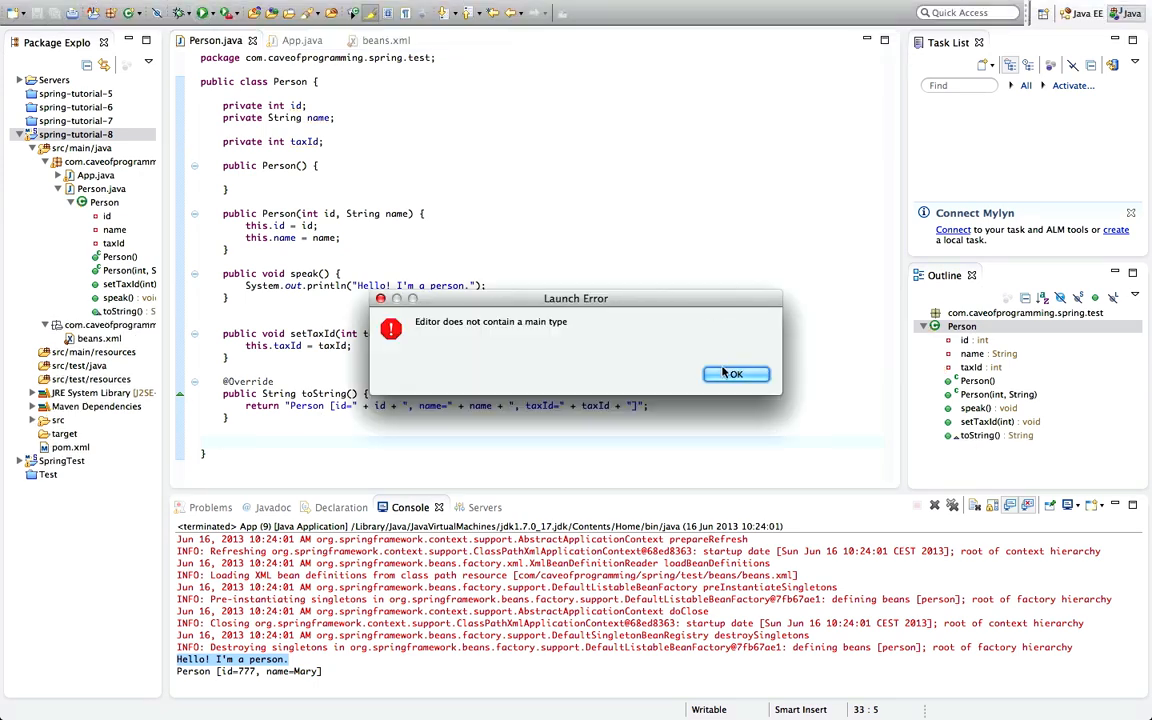
Step: Dismiss the launch error and run spring-tutorial-8 as a Java Application, highlighting the Person output
{"action": "right_click", "coordinate": [75, 134]}
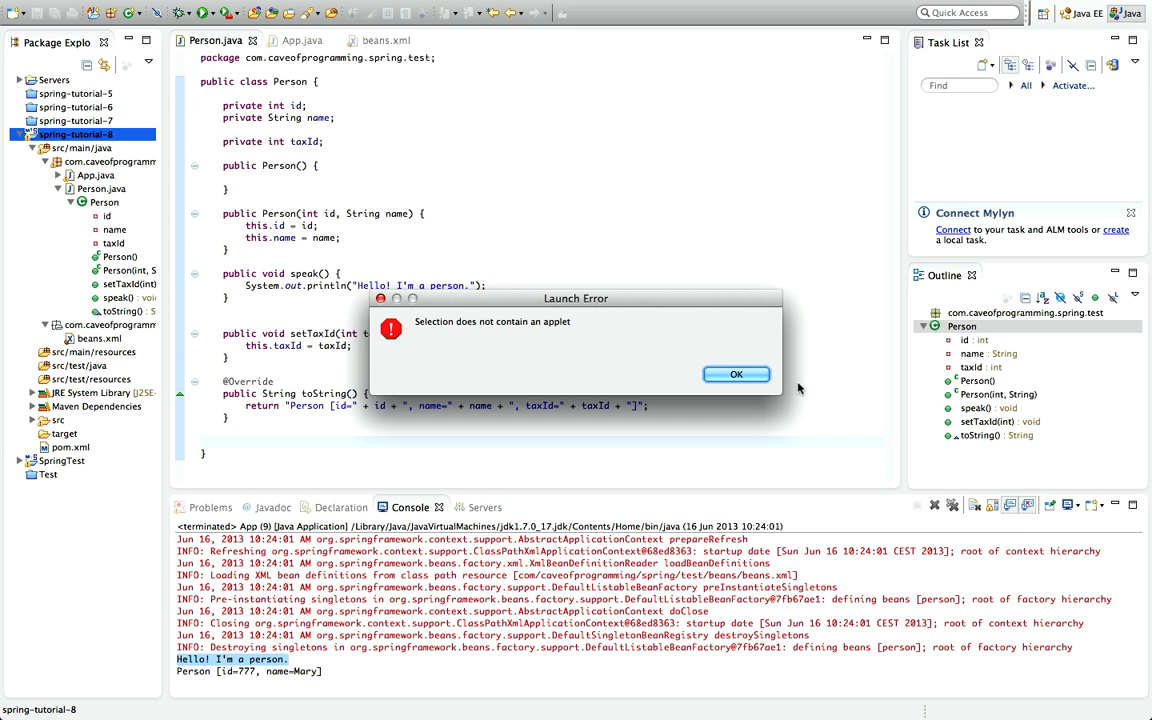
{"action": "left_click", "coordinate": [736, 374]}
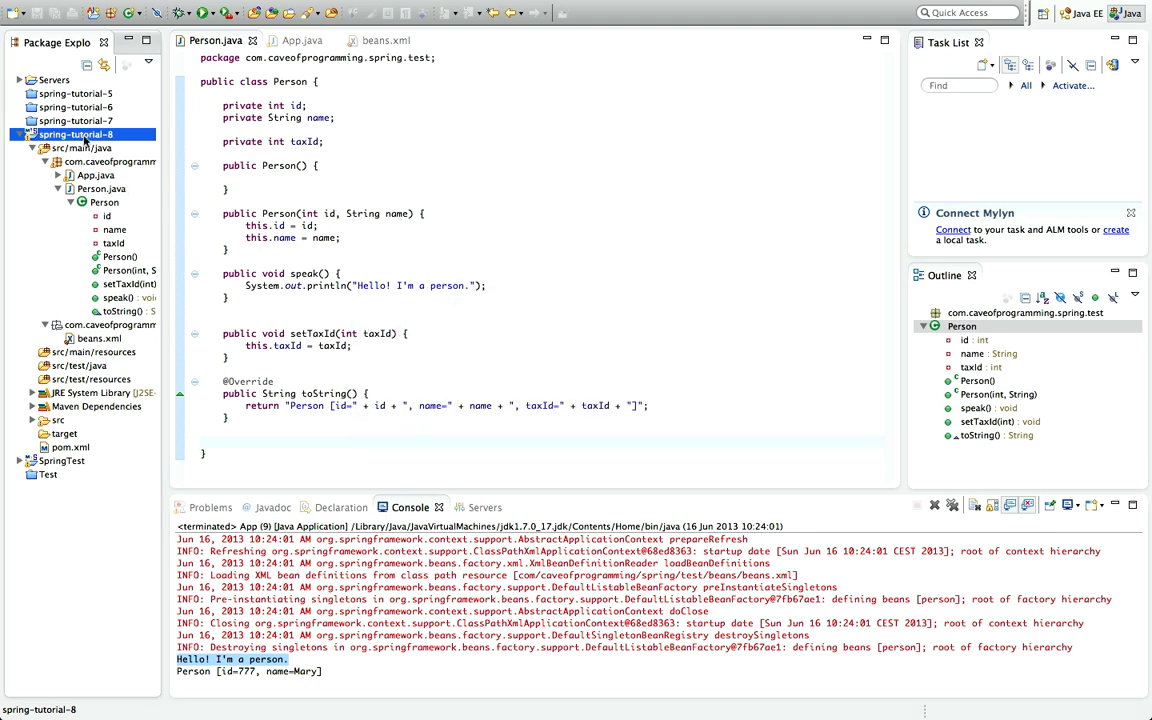
{"action": "right_click", "coordinate": [76, 134]}
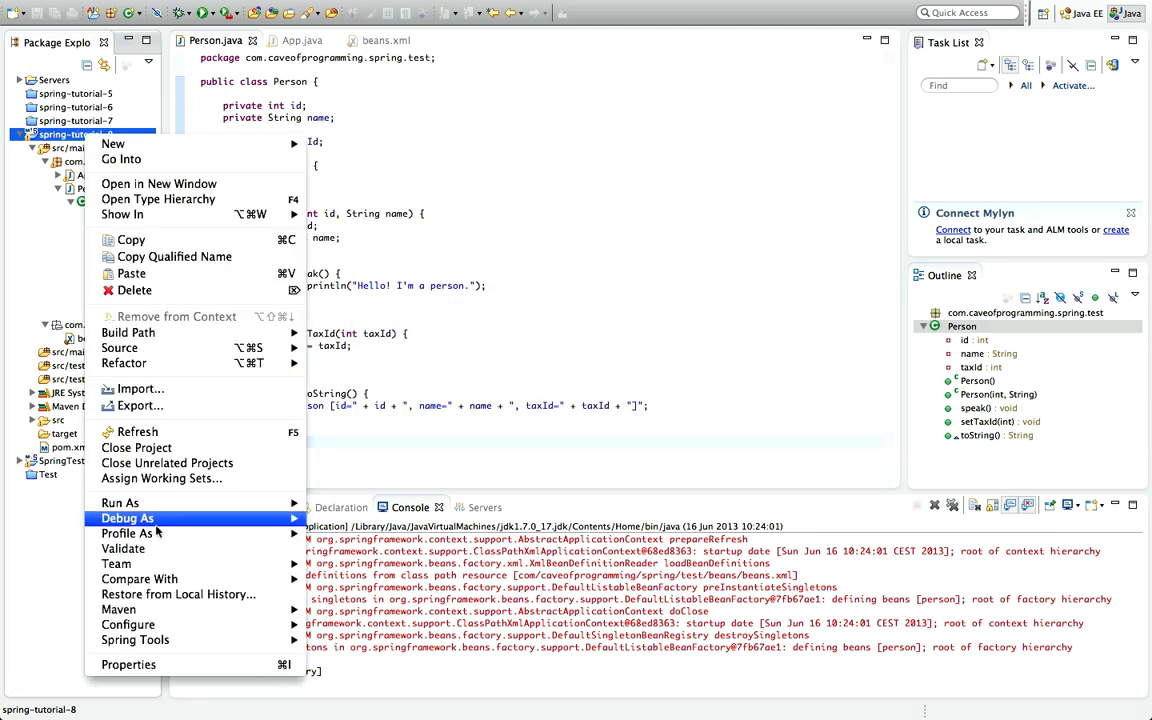
{"action": "mouse_move", "coordinate": [119, 502]}
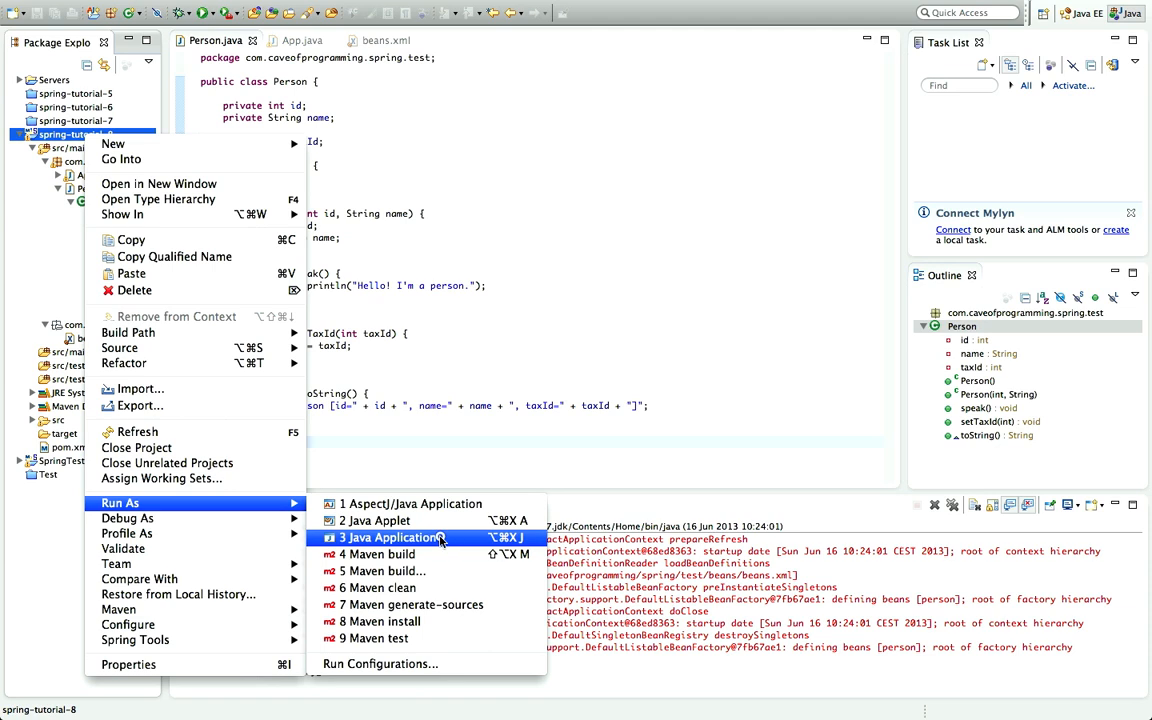
{"action": "left_click", "coordinate": [388, 538]}
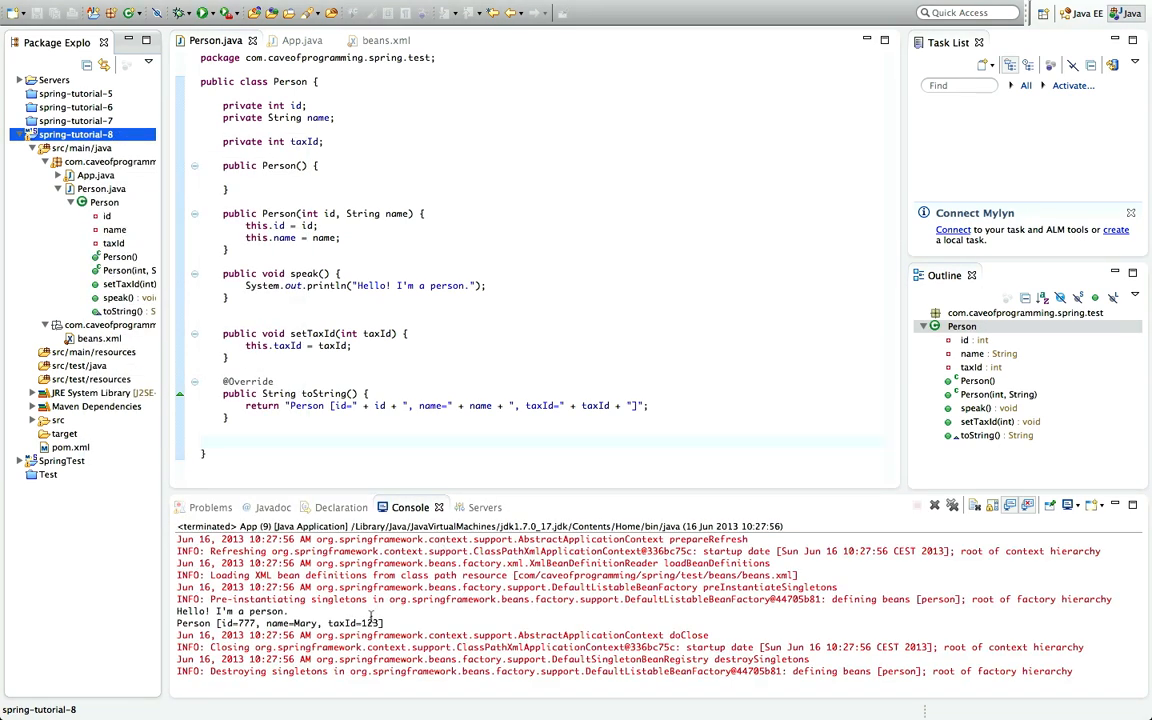
{"action": "double_click", "coordinate": [349, 623]}
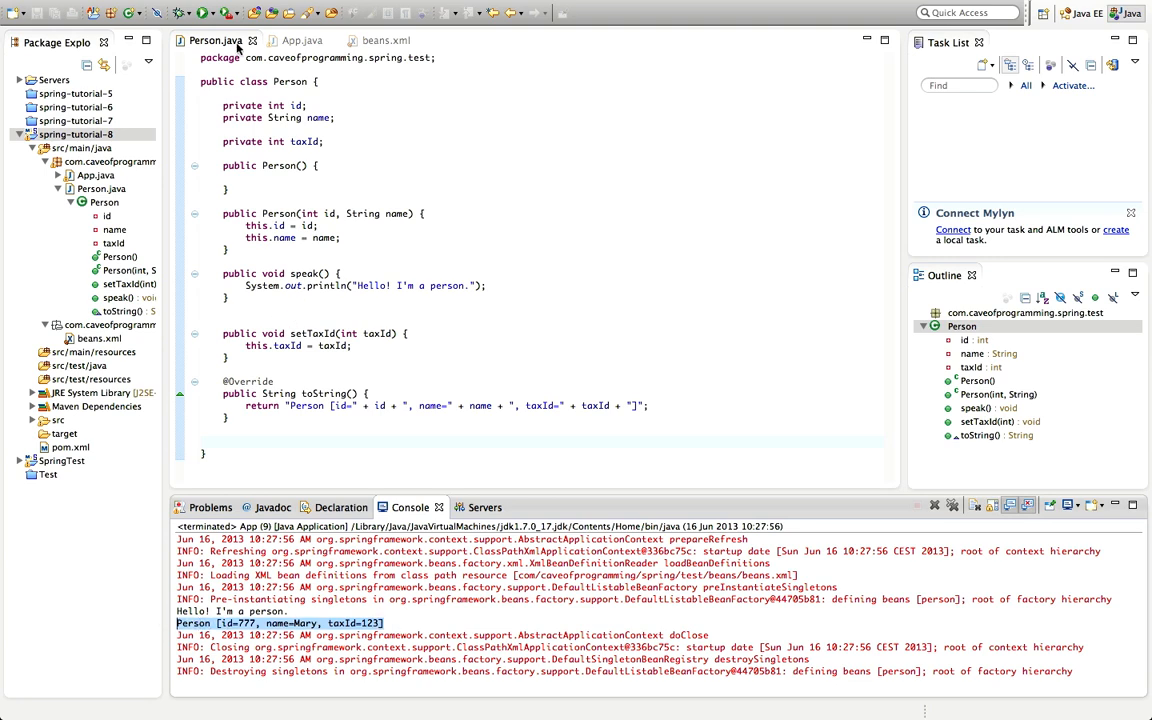
Step: Select the System.out.println(person) line in App.java, then switch to beans.xml
{"action": "left_click", "coordinate": [303, 40]}
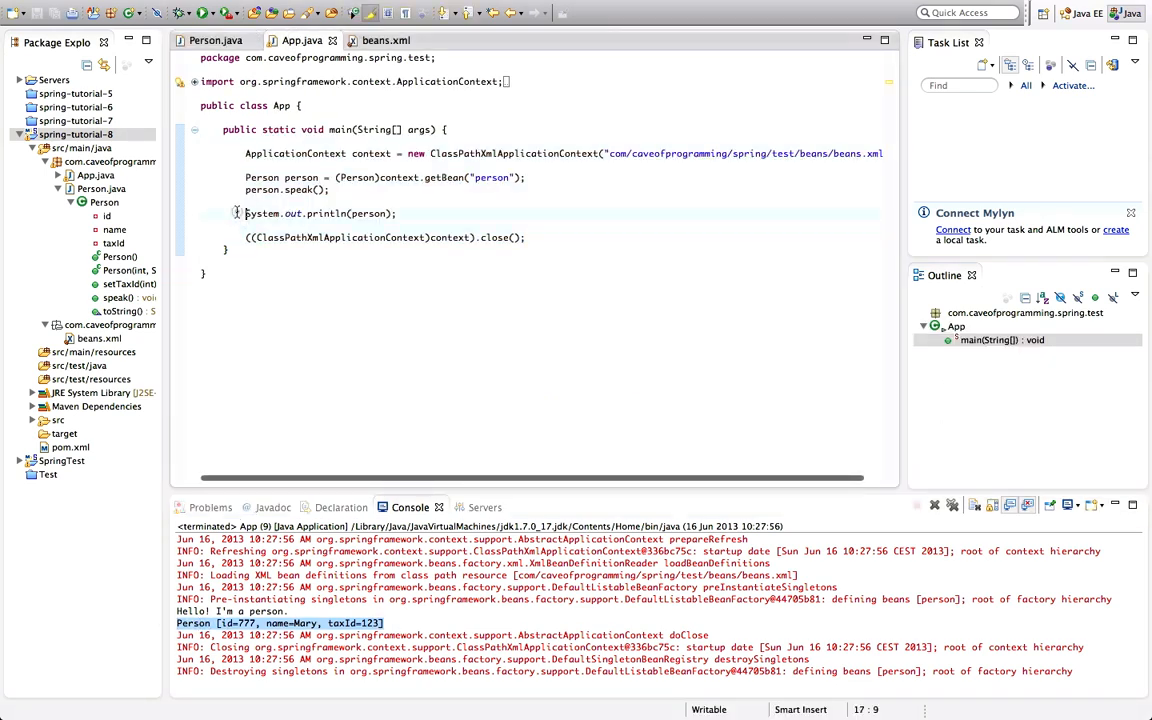
{"action": "triple_click", "coordinate": [320, 213]}
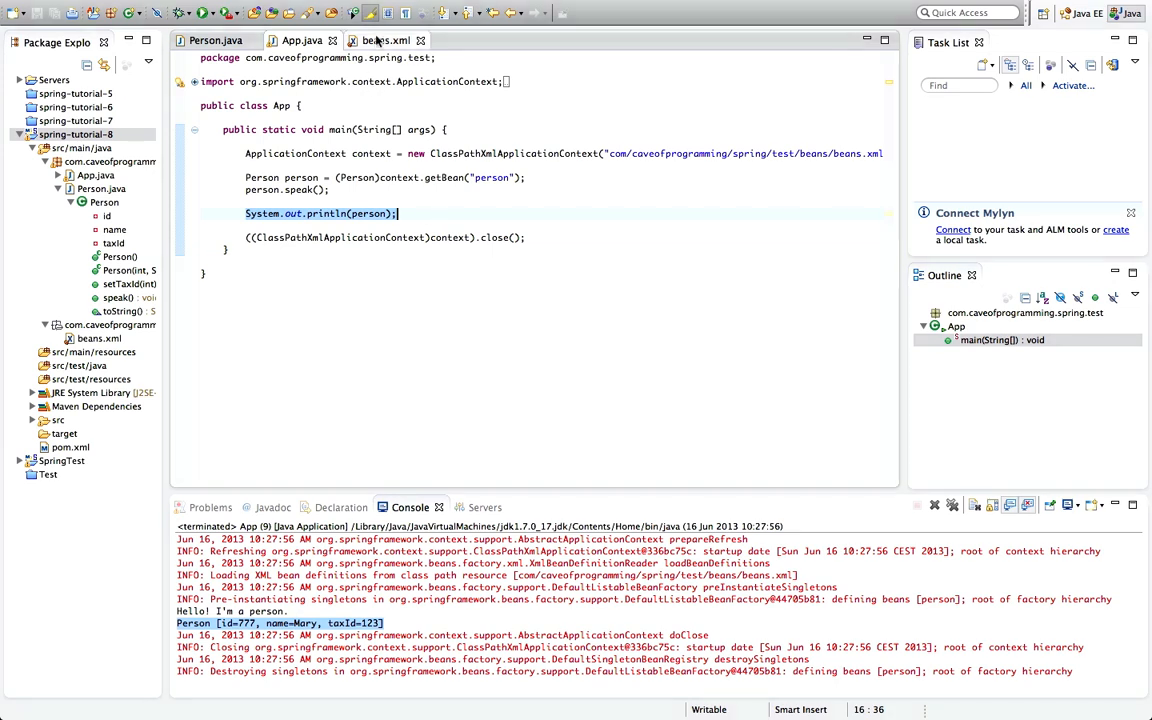
{"action": "left_click", "coordinate": [385, 40]}
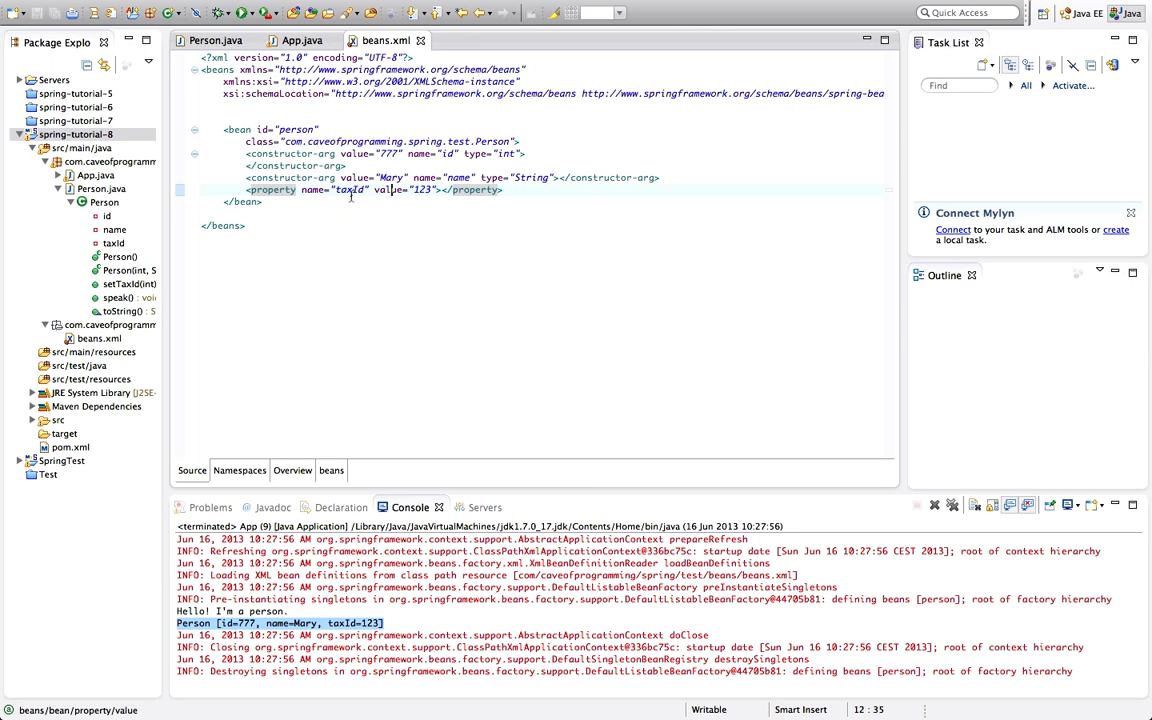
Step: Remove value="123" from the taxId property tag and put the cursor inside the element
{"action": "double_click", "coordinate": [349, 189]}
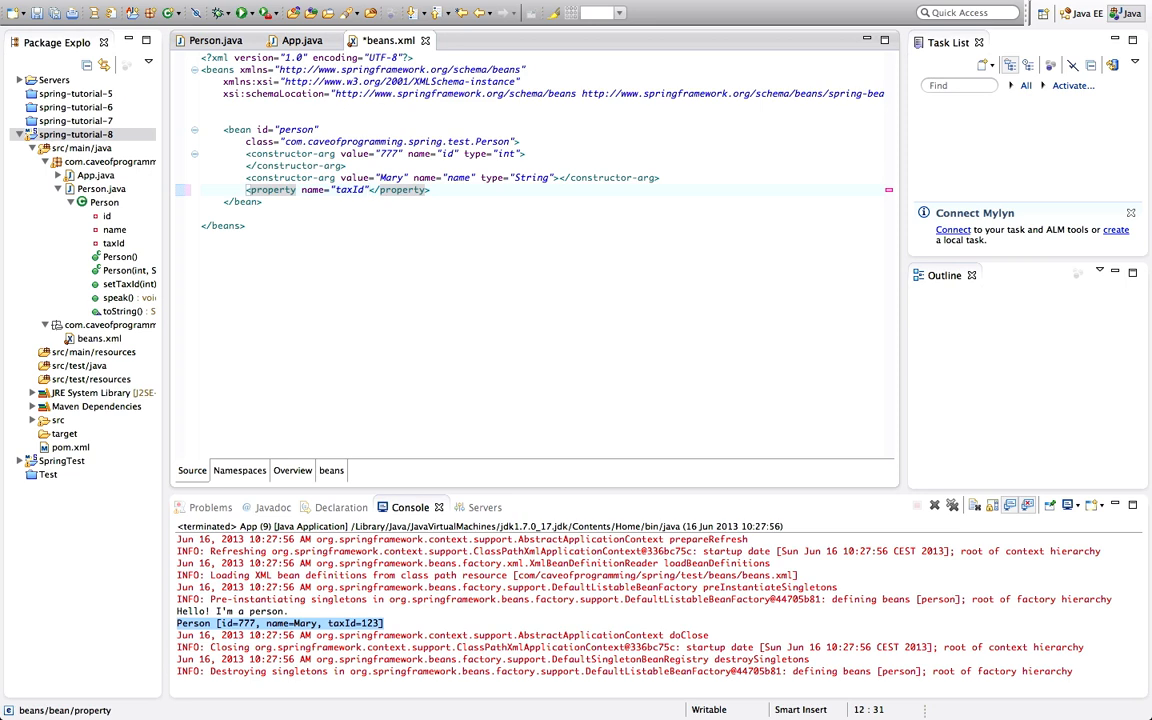
{"action": "type", "text": "value=\"123\""}
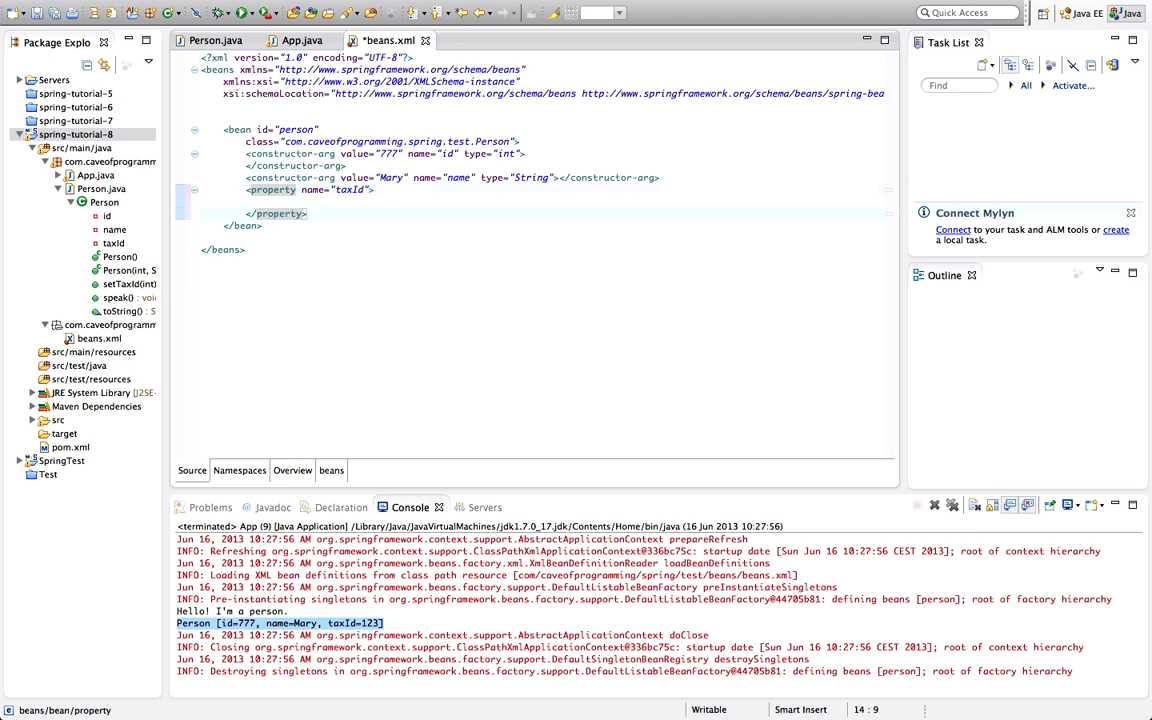
{"action": "left_click", "coordinate": [388, 189]}
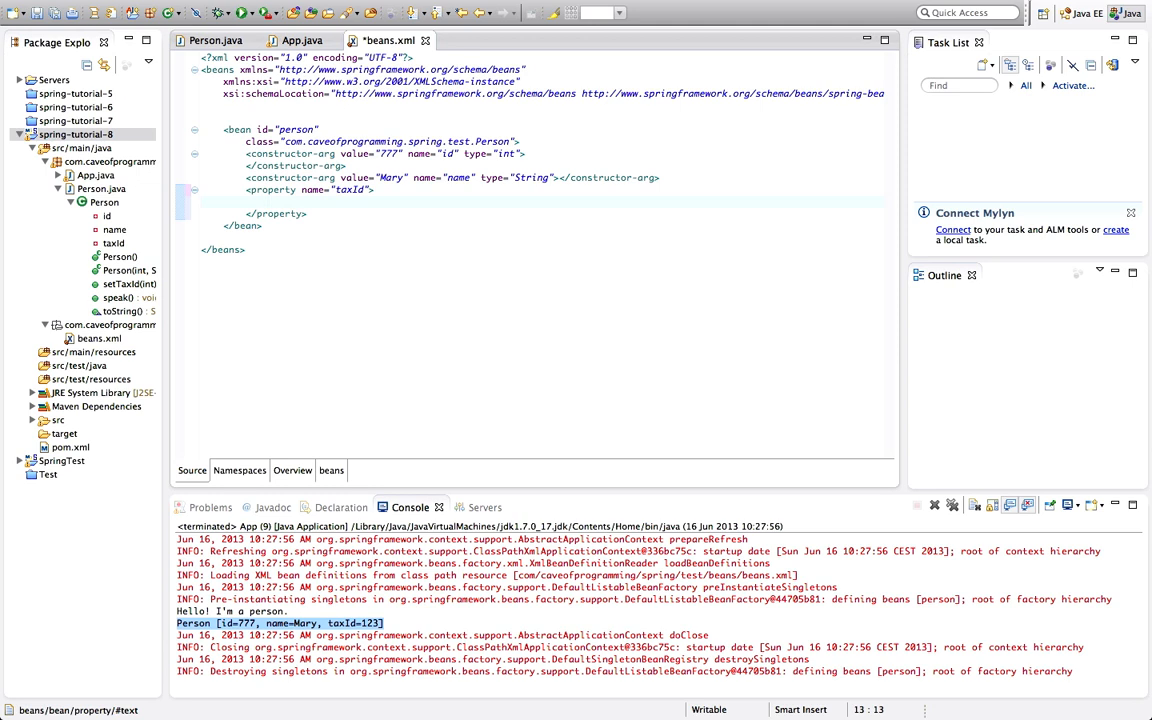
{"action": "mouse_move", "coordinate": [314, 260]}
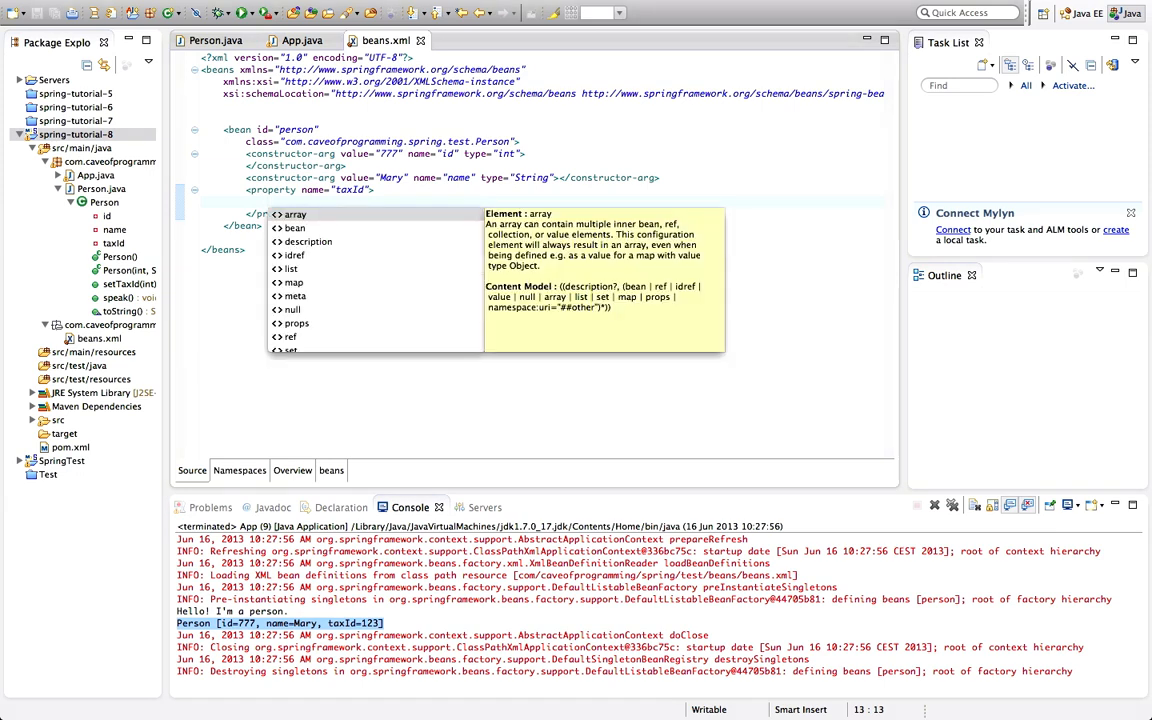
Step: Nest a value element holding 321 inside the taxId property of beans.xml
{"action": "left_click", "coordinate": [293, 228]}
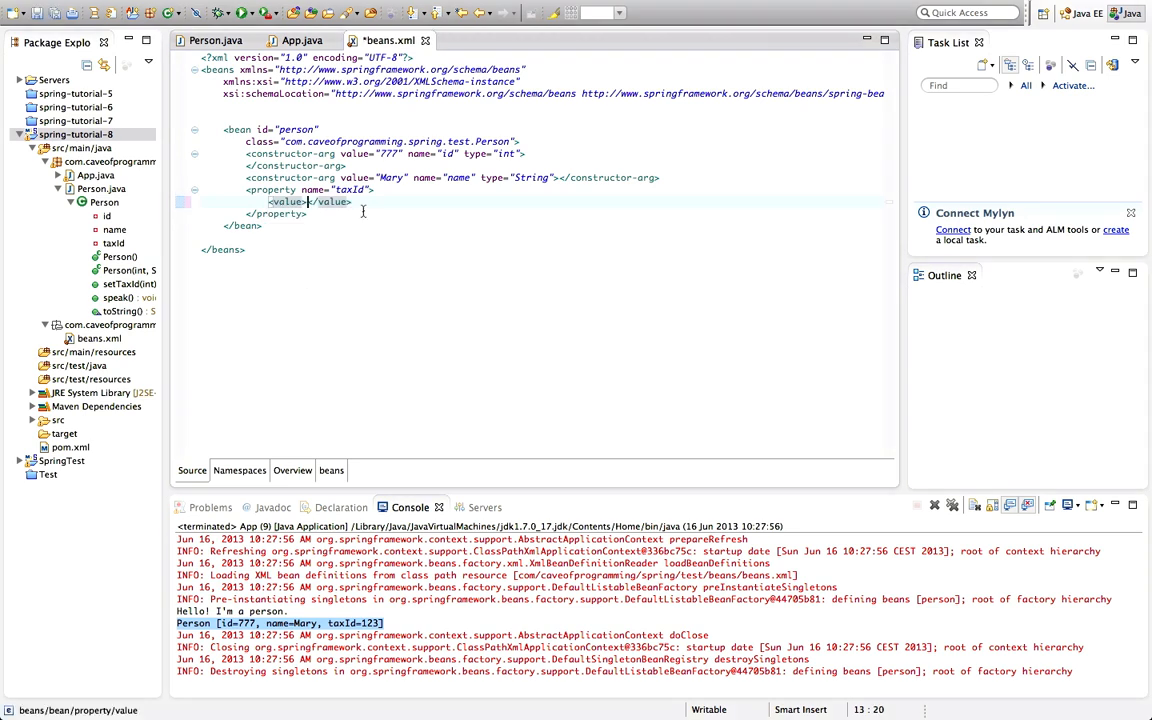
{"action": "mouse_move", "coordinate": [475, 303]}
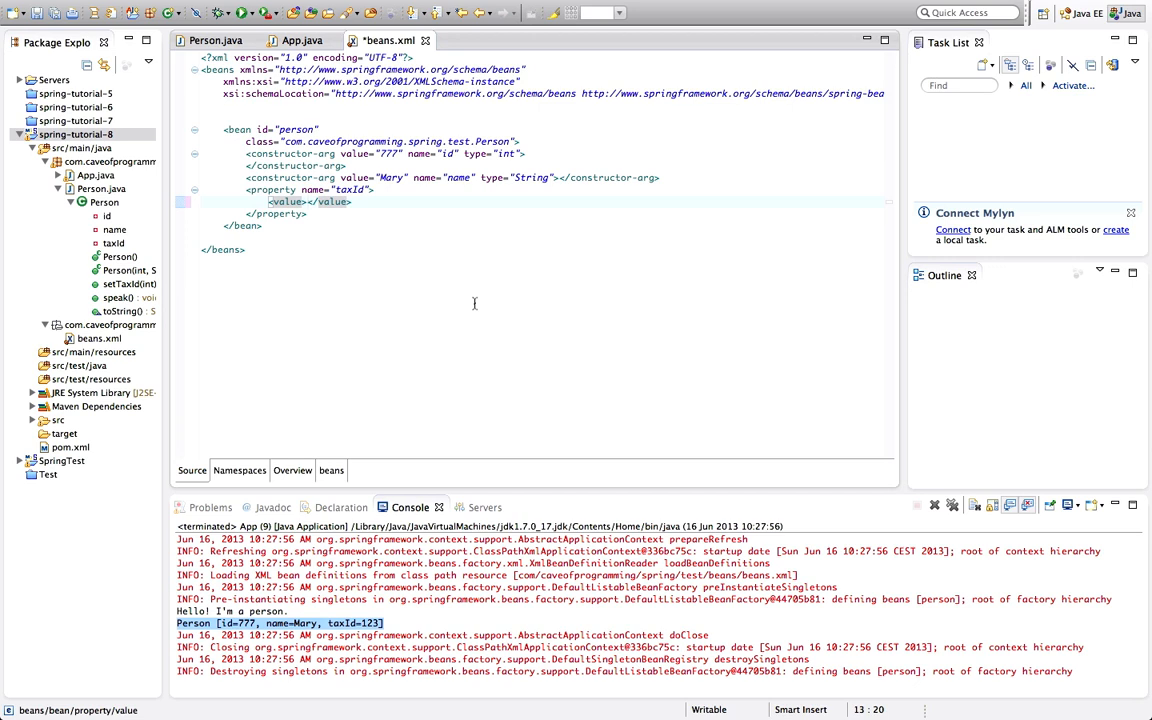
{"action": "left_click", "coordinate": [307, 201]}
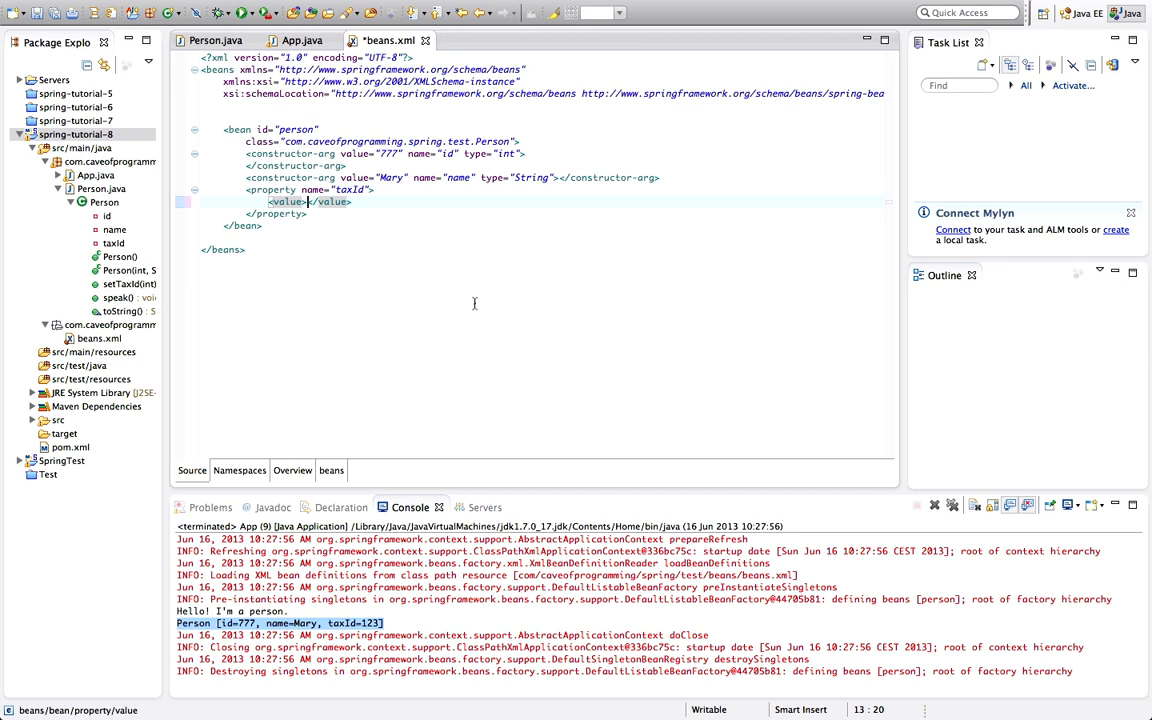
{"action": "type", "text": "321"}
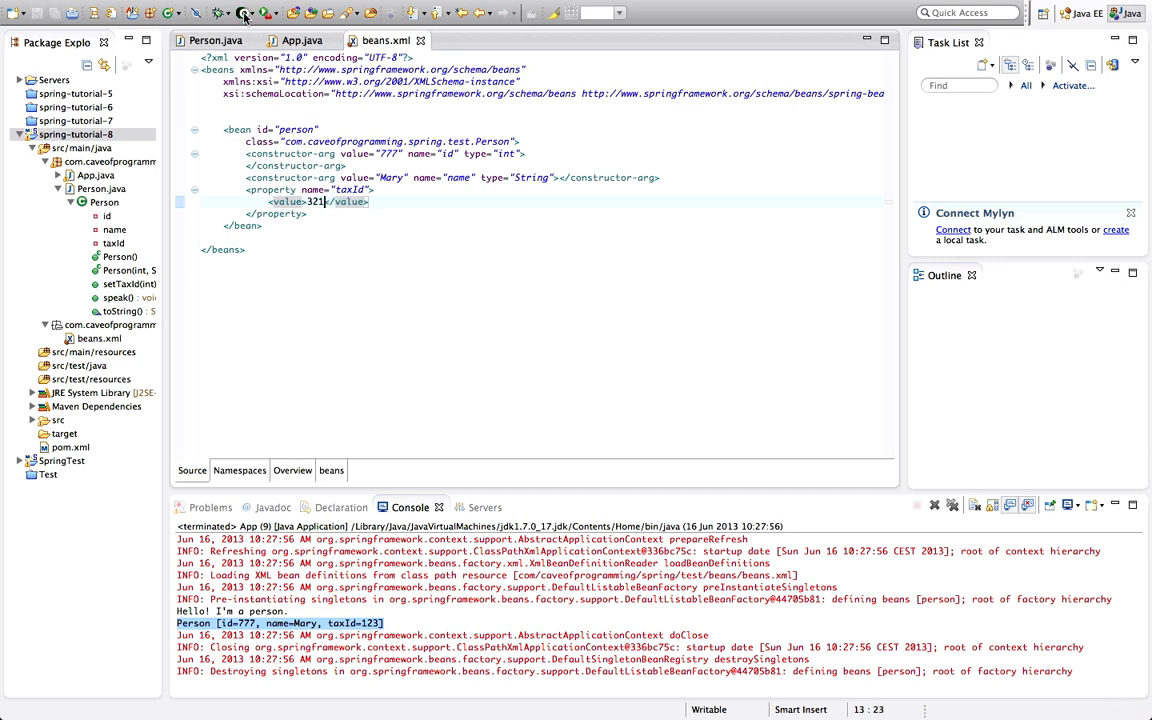
Step: Rerun the app, highlight taxId=321 in the console, and return to Person.java
{"action": "left_click", "coordinate": [213, 13]}
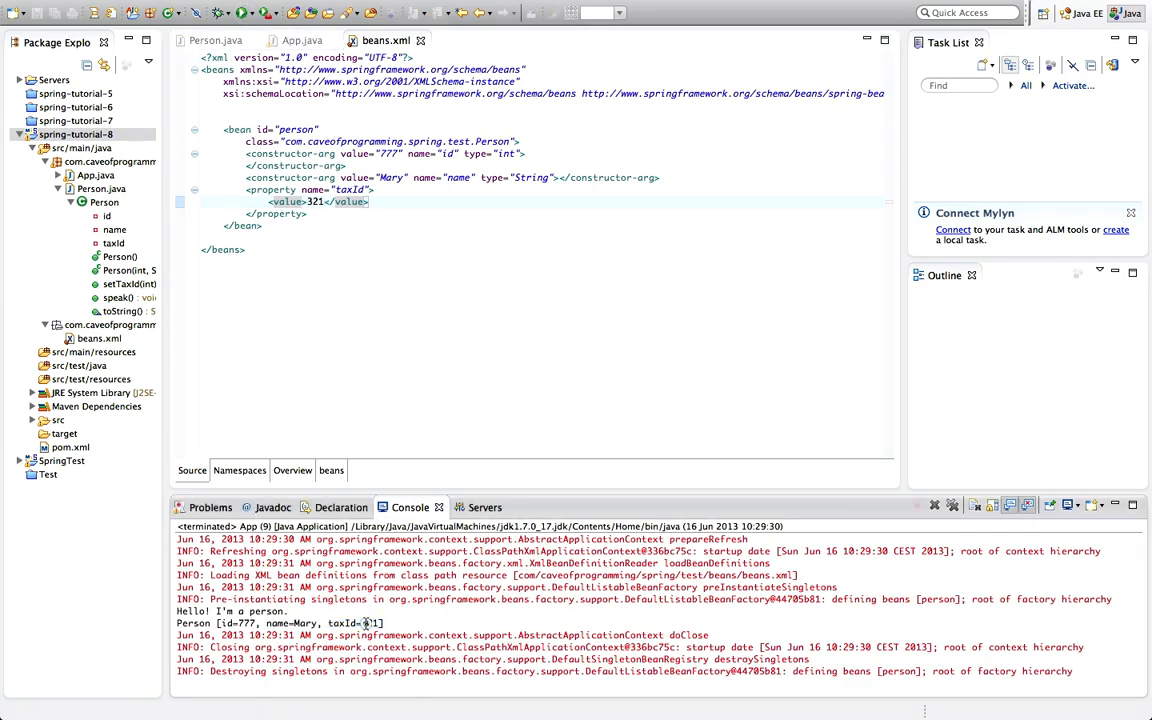
{"action": "left_click", "coordinate": [207, 40]}
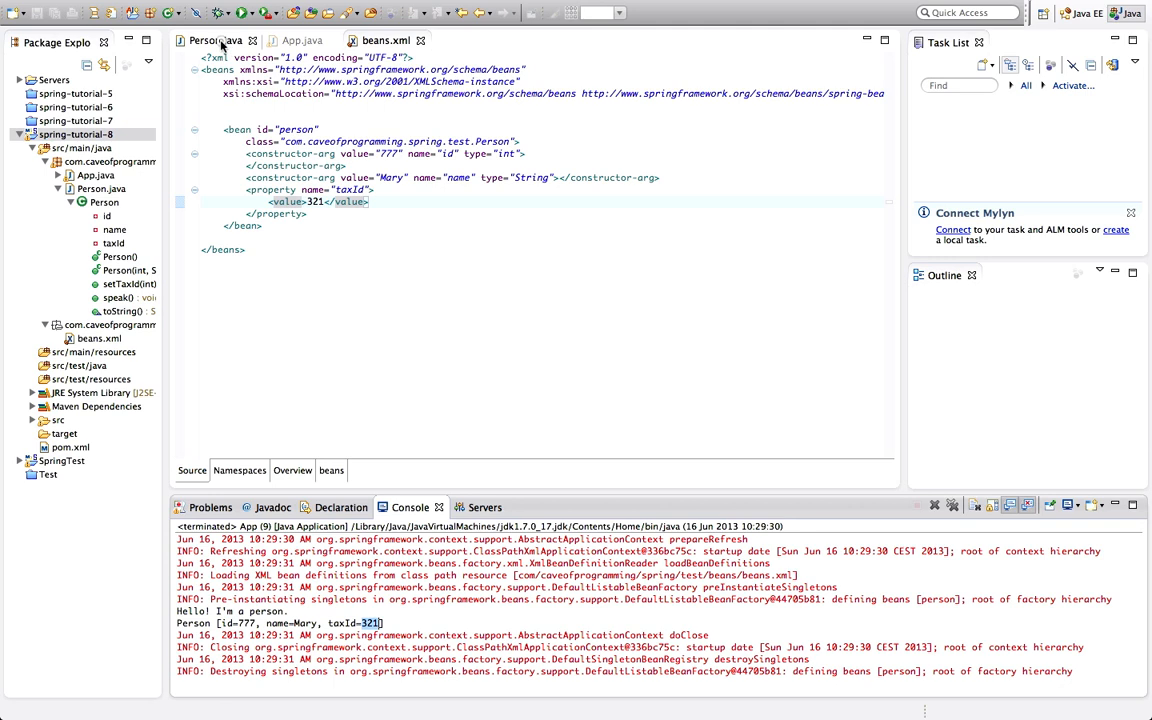
{"action": "left_click", "coordinate": [210, 40]}
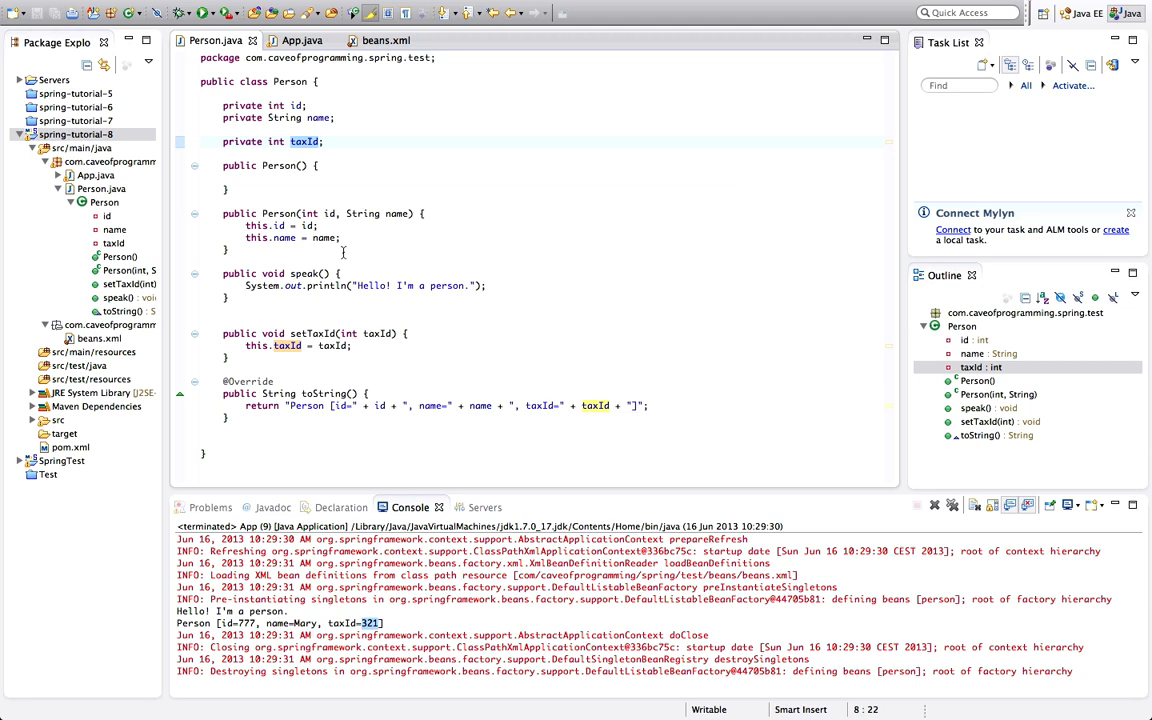
Step: In beans.xml, replace the nested value element with a value="321" attribute on taxId's property
{"action": "left_click", "coordinate": [385, 40]}
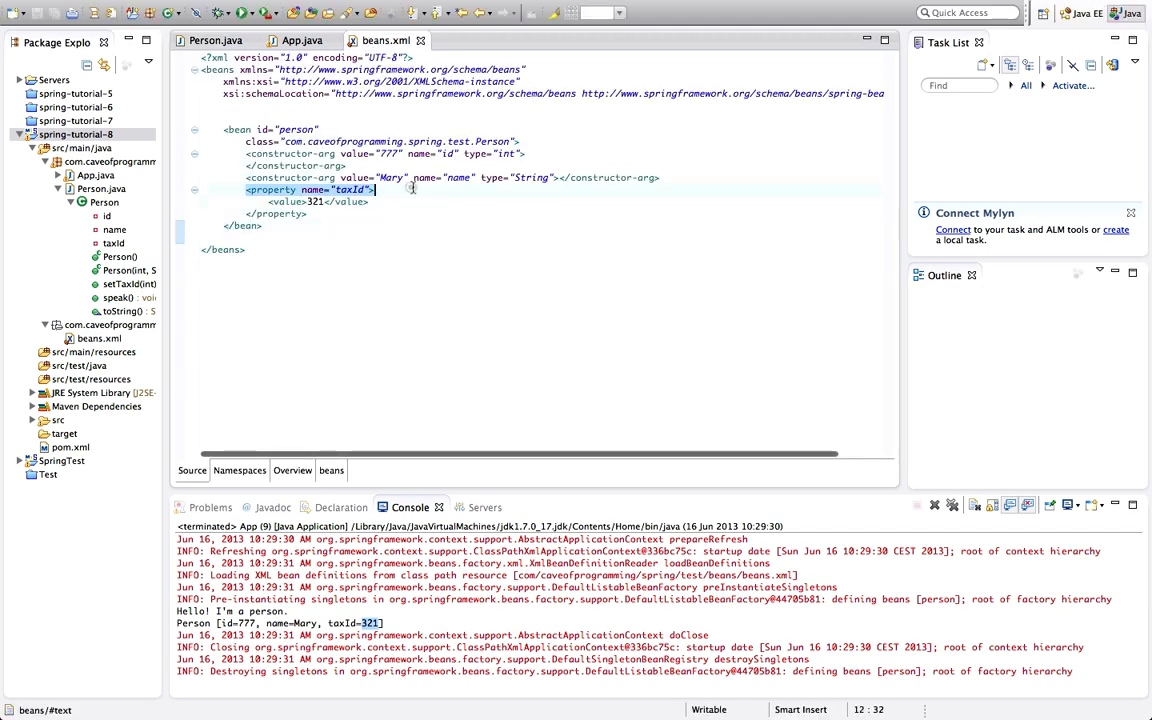
{"action": "mouse_move", "coordinate": [313, 190]}
{"action": "type", "text": " value=\"321\""}
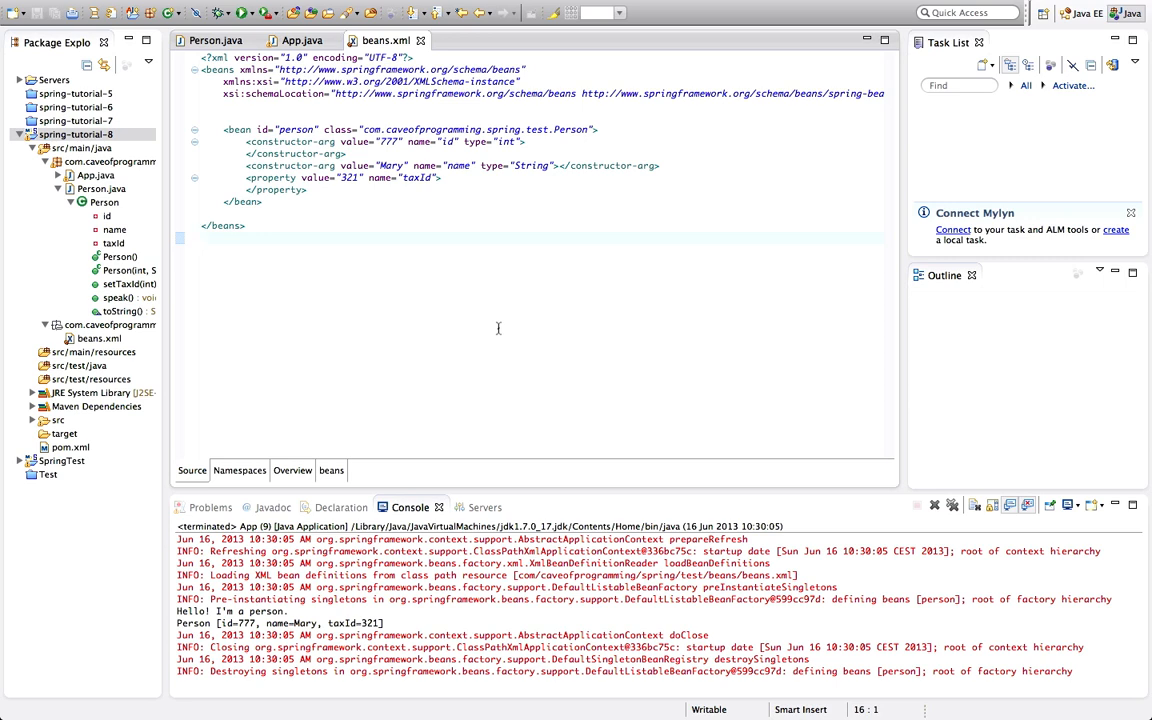
{"action": "left_click", "coordinate": [201, 238]}
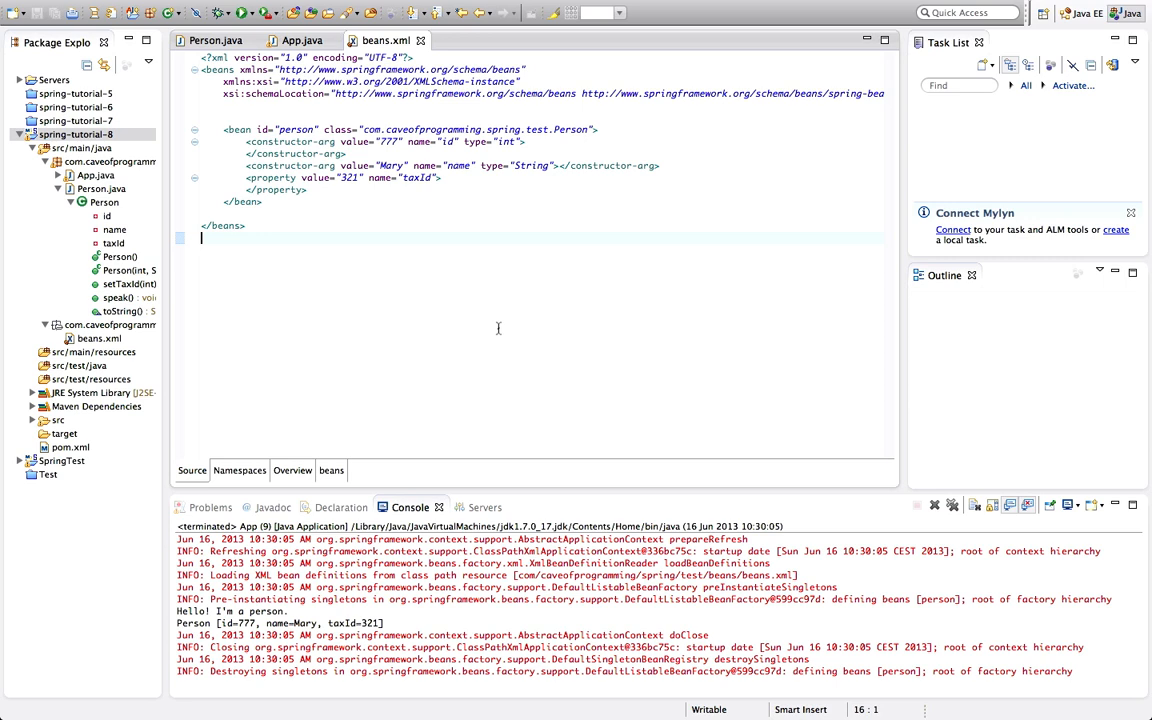